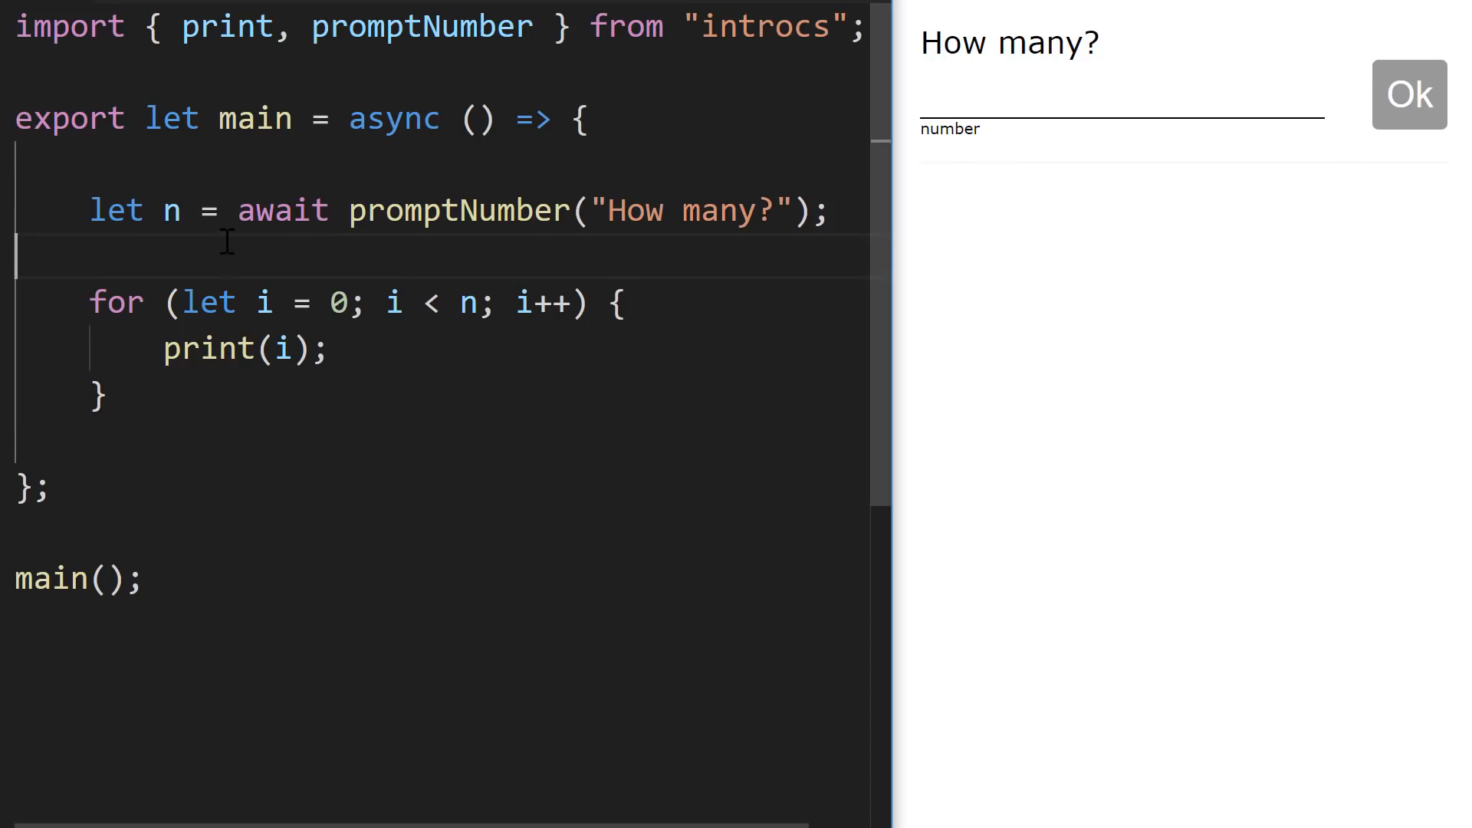
- Enter 2 into the preview's How many? prompt so the loop prints 0 and 1
{"action": "left_click", "coordinate": [1117, 97]}
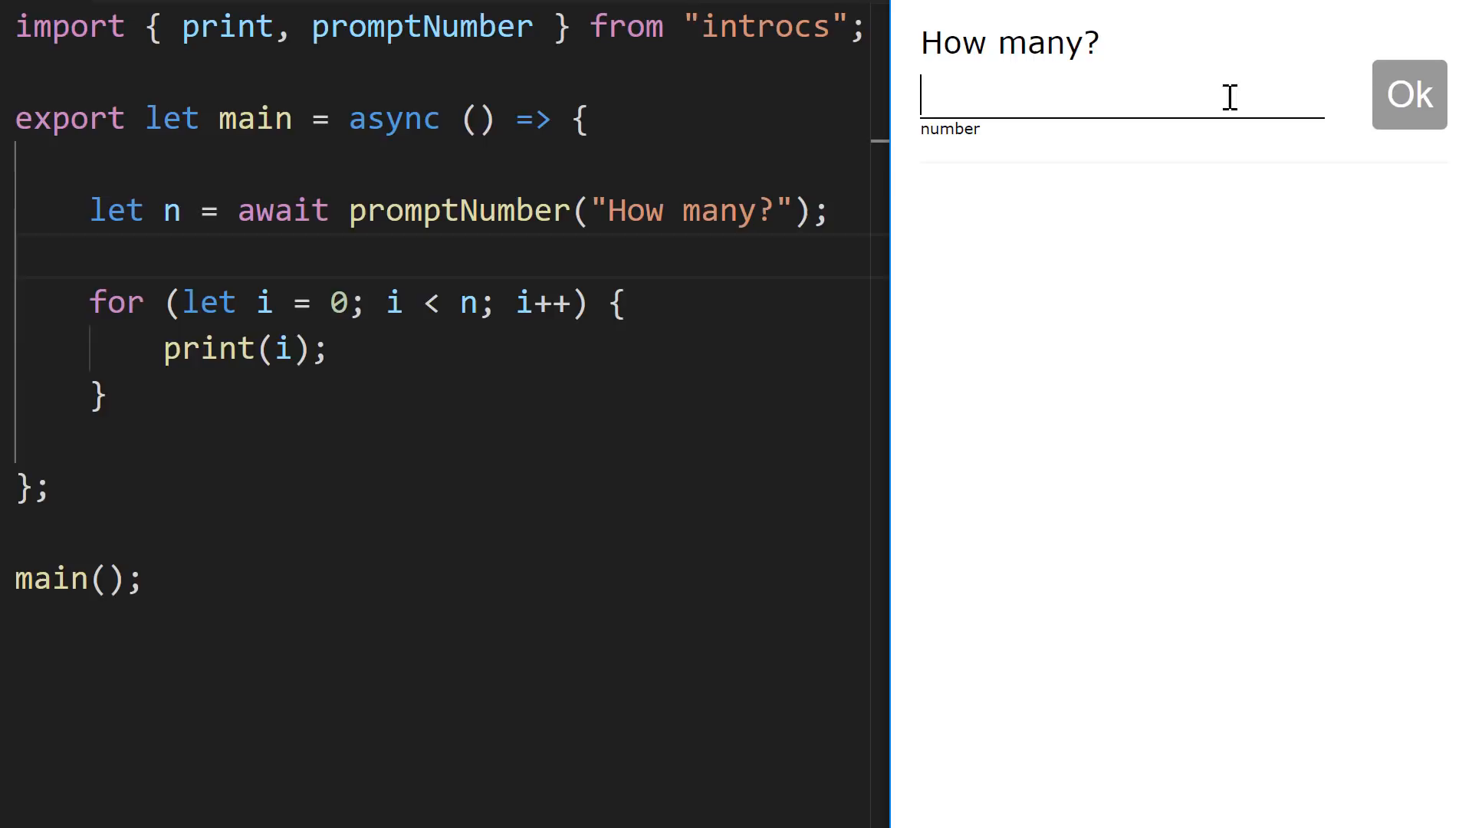
{"action": "type", "text": "2"}
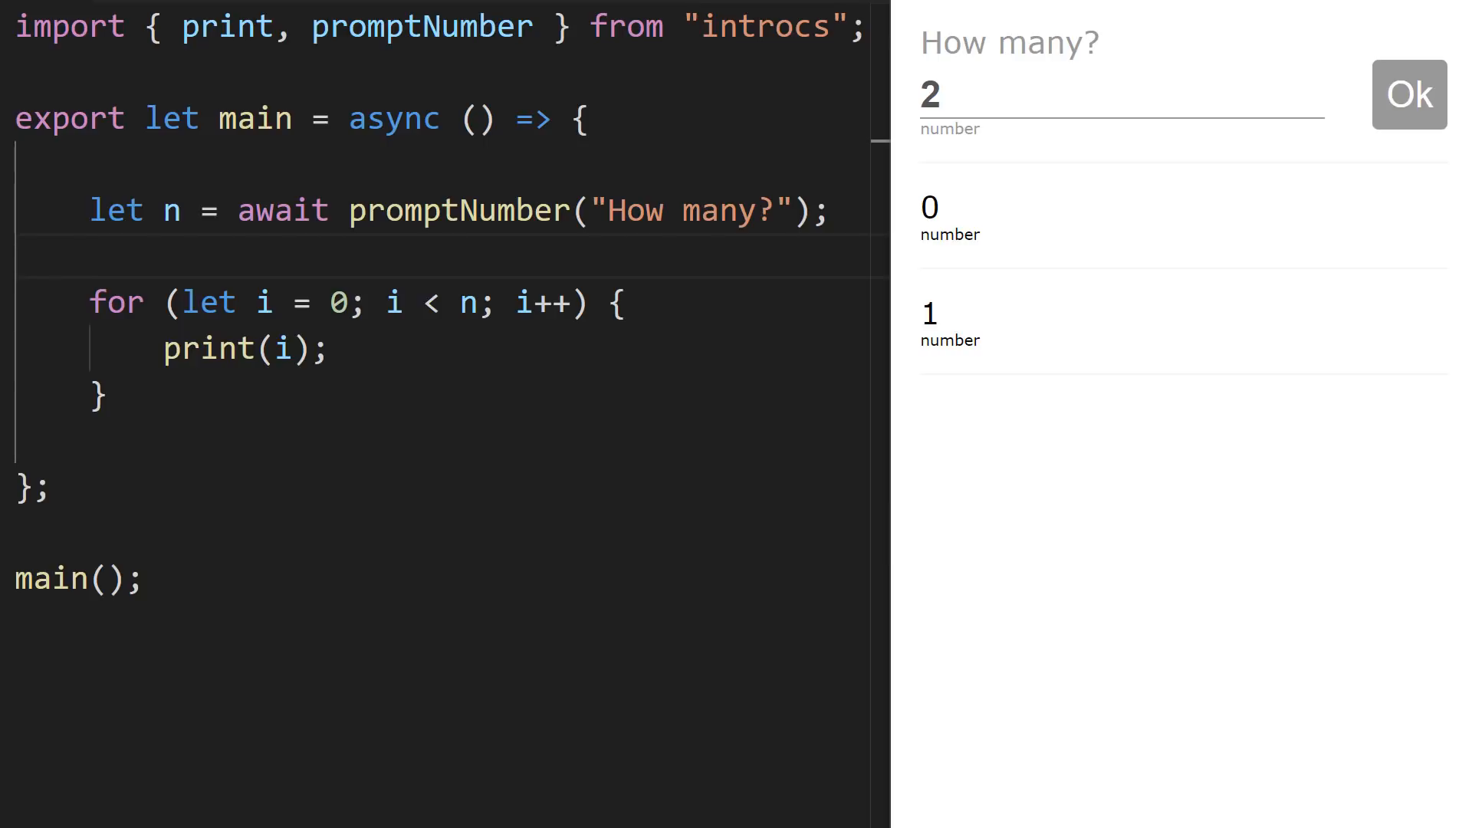
{"action": "mouse_move", "coordinate": [962, 150]}
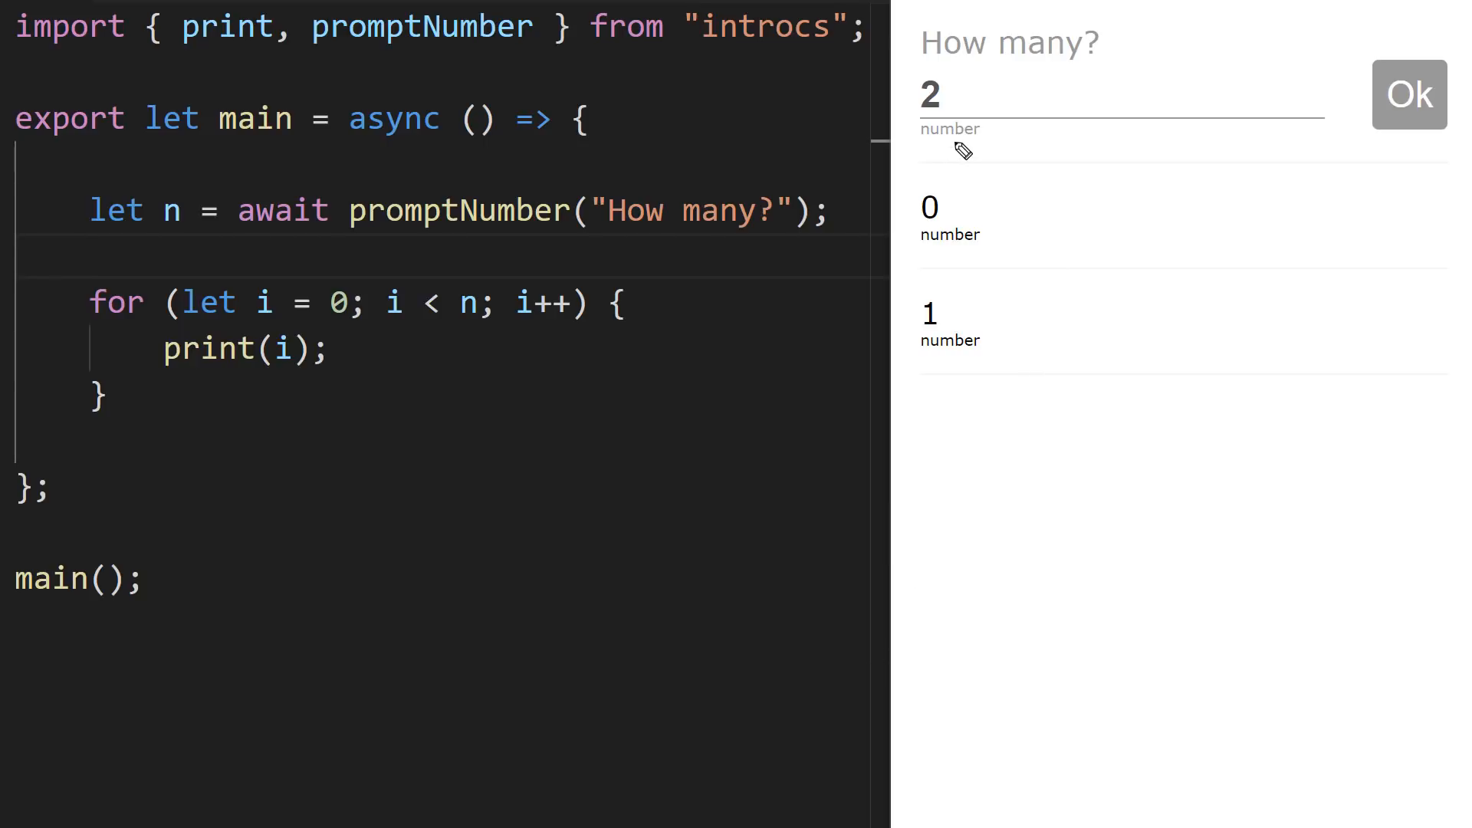
{"action": "mouse_move", "coordinate": [170, 236]}
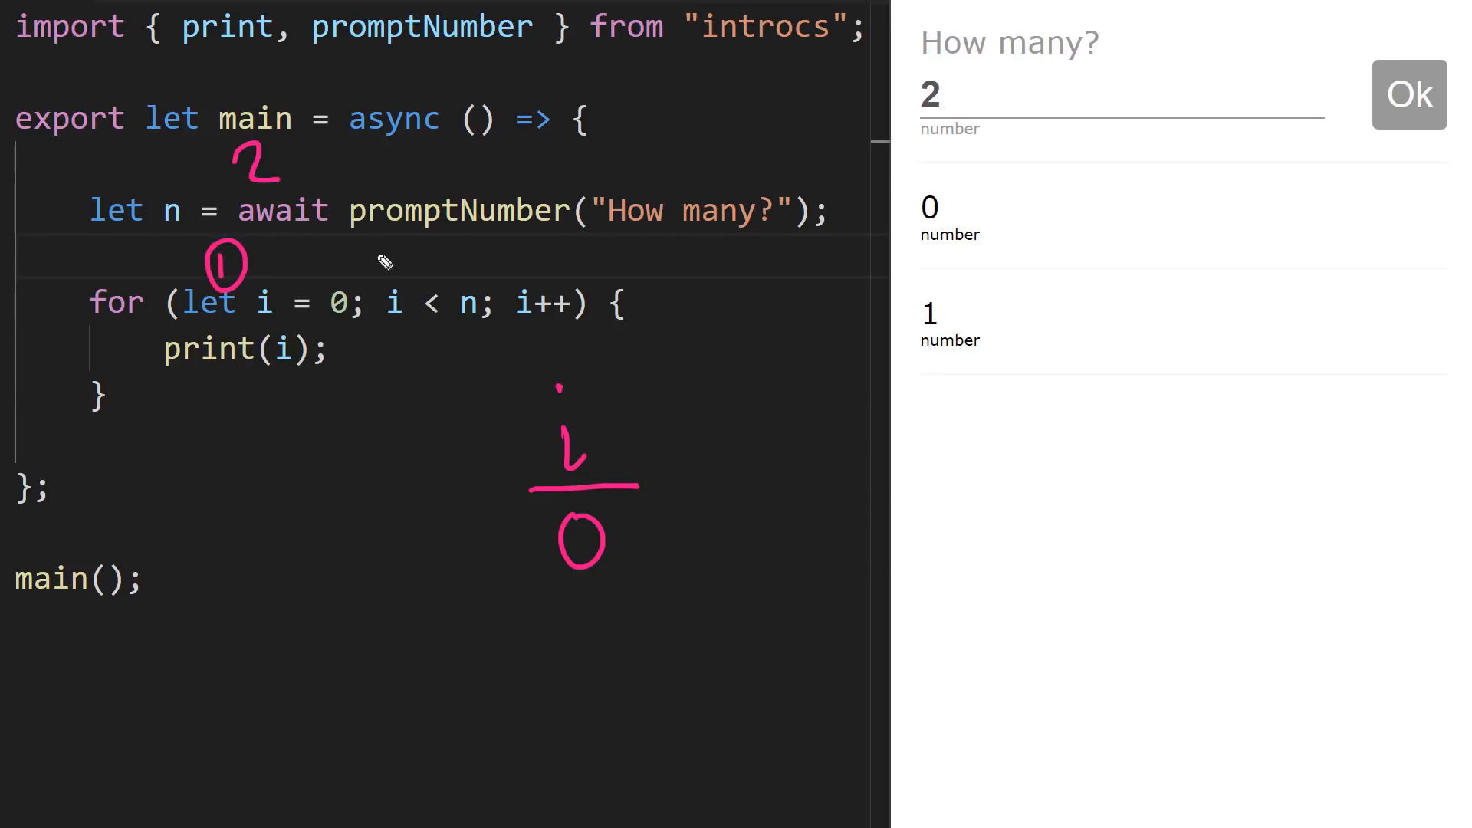
{"action": "mouse_move", "coordinate": [436, 319]}
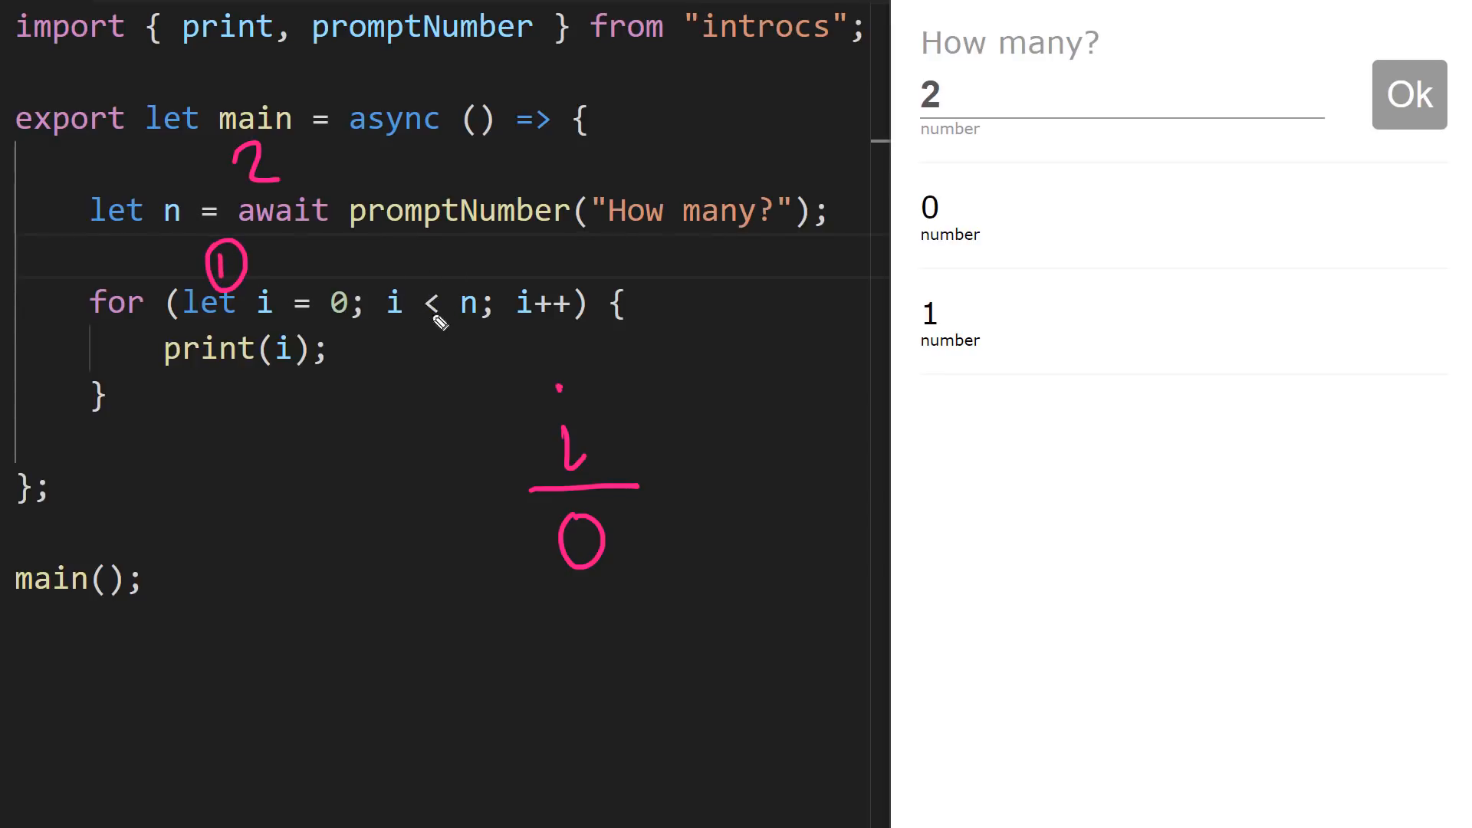
{"action": "mouse_move", "coordinate": [411, 275]}
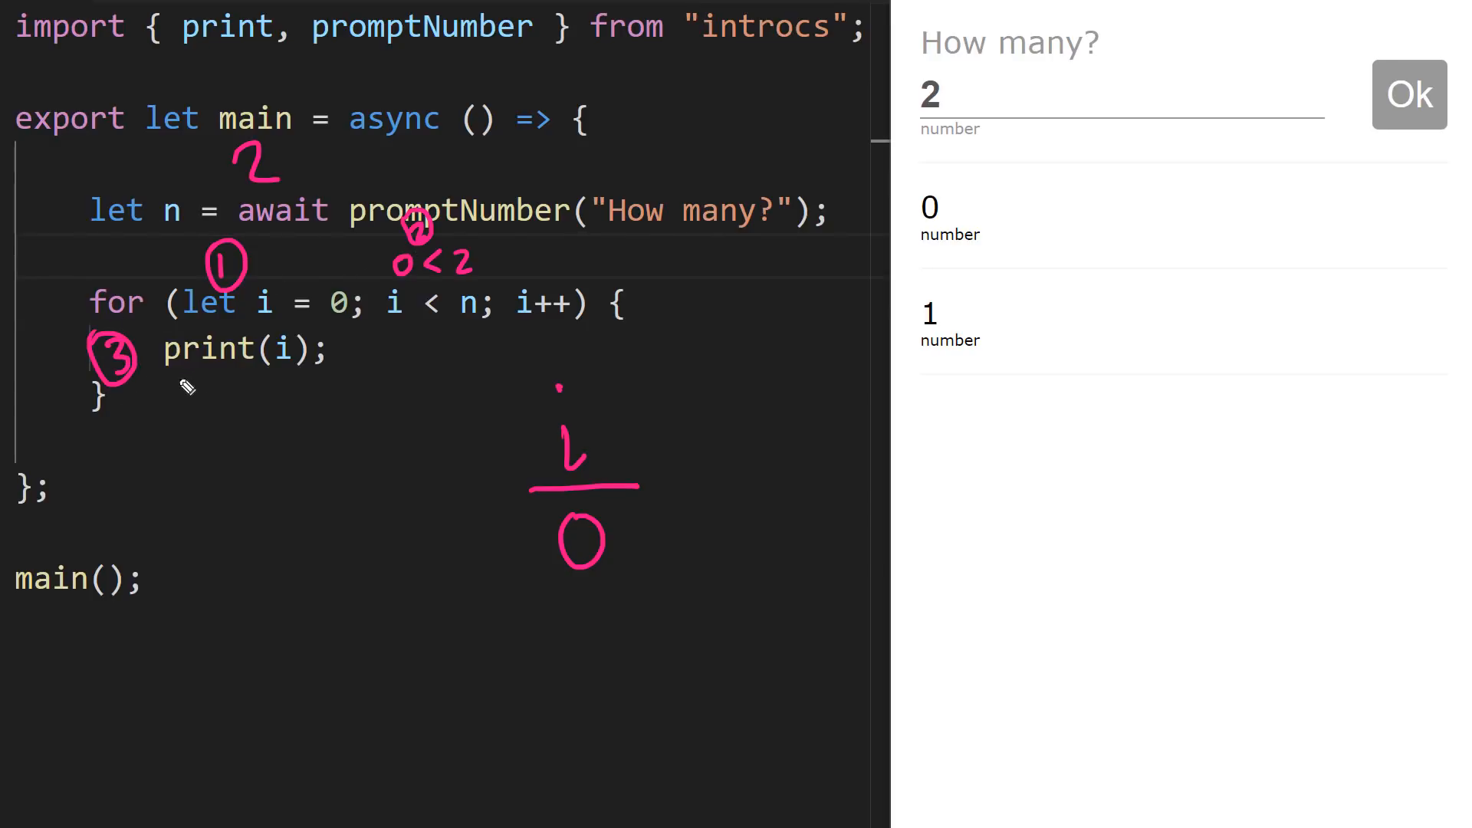
{"action": "left_click_drag", "start_coordinate": [173, 375], "coordinate": [300, 371]}
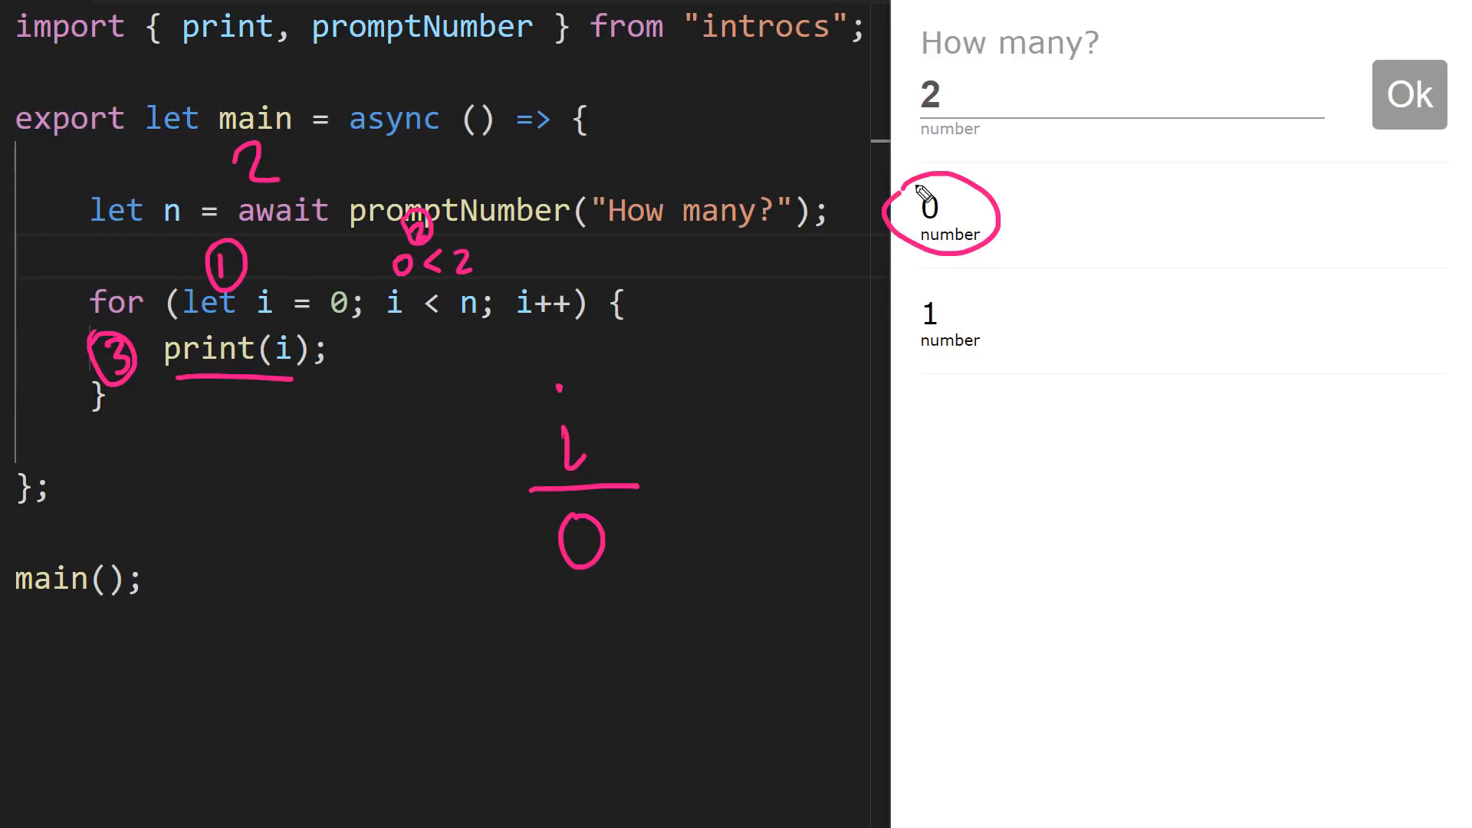
{"action": "mouse_move", "coordinate": [615, 470]}
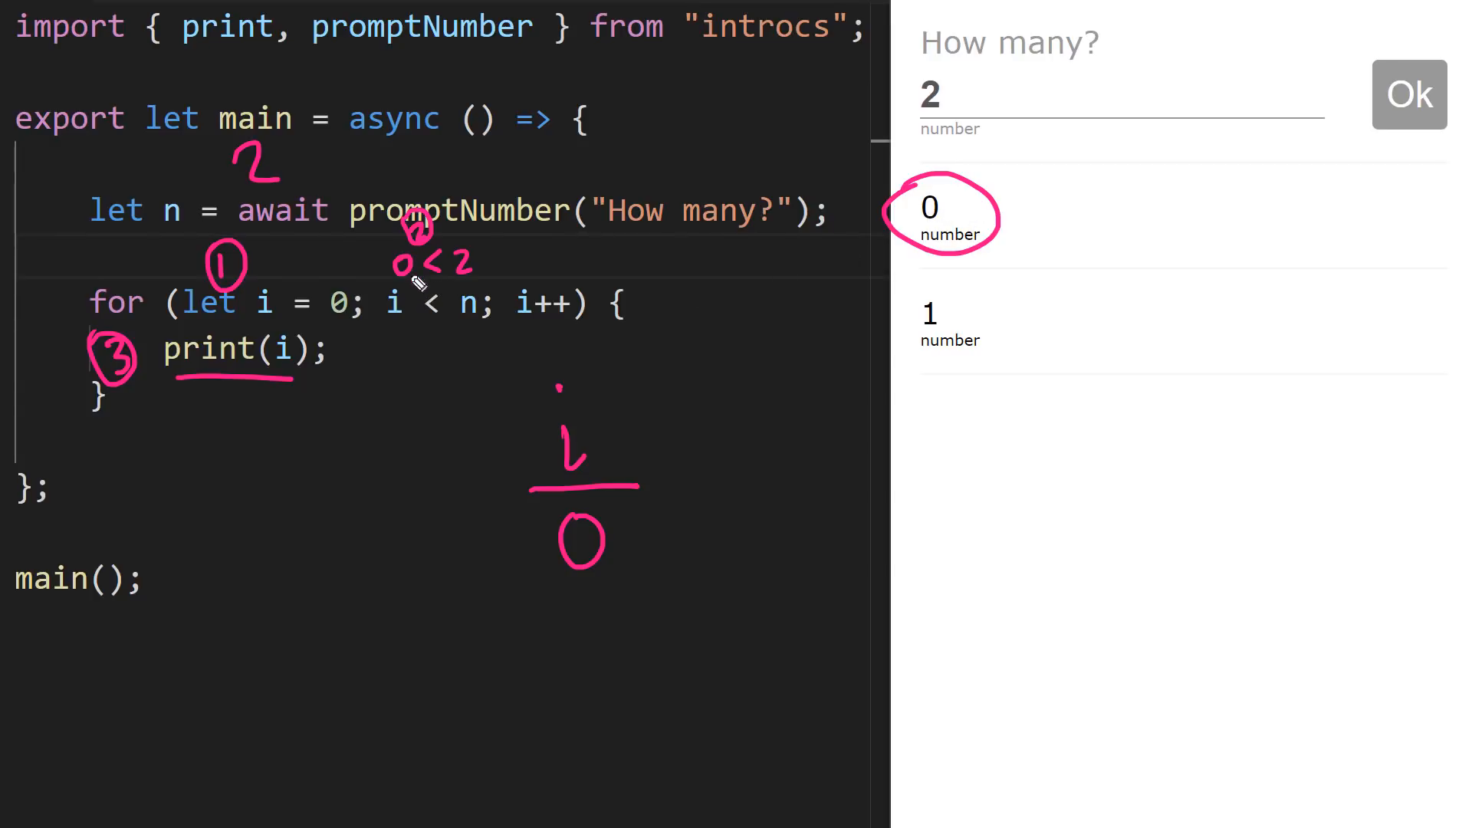
{"action": "mouse_move", "coordinate": [169, 403]}
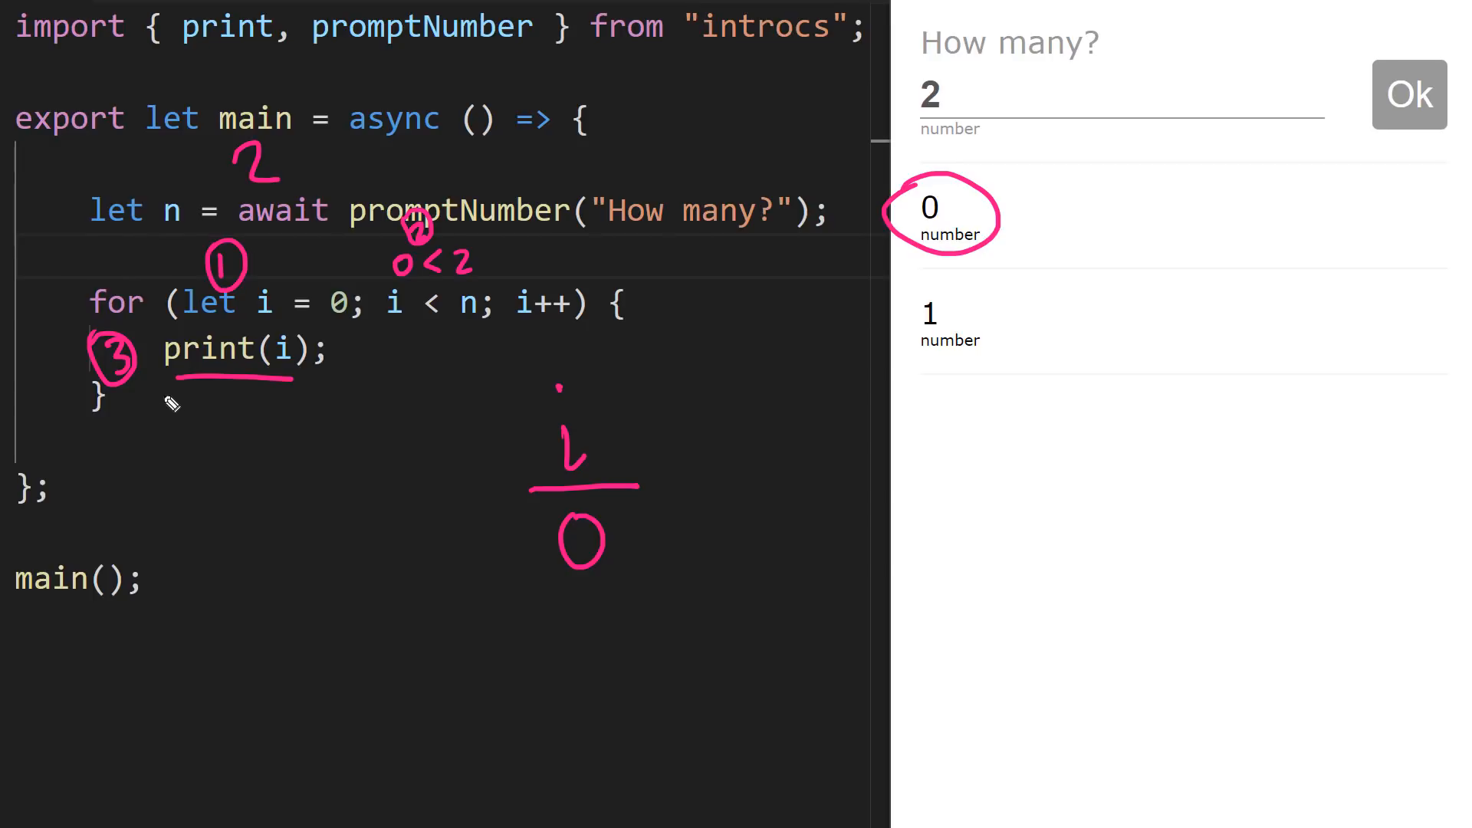
{"action": "mouse_move", "coordinate": [535, 336]}
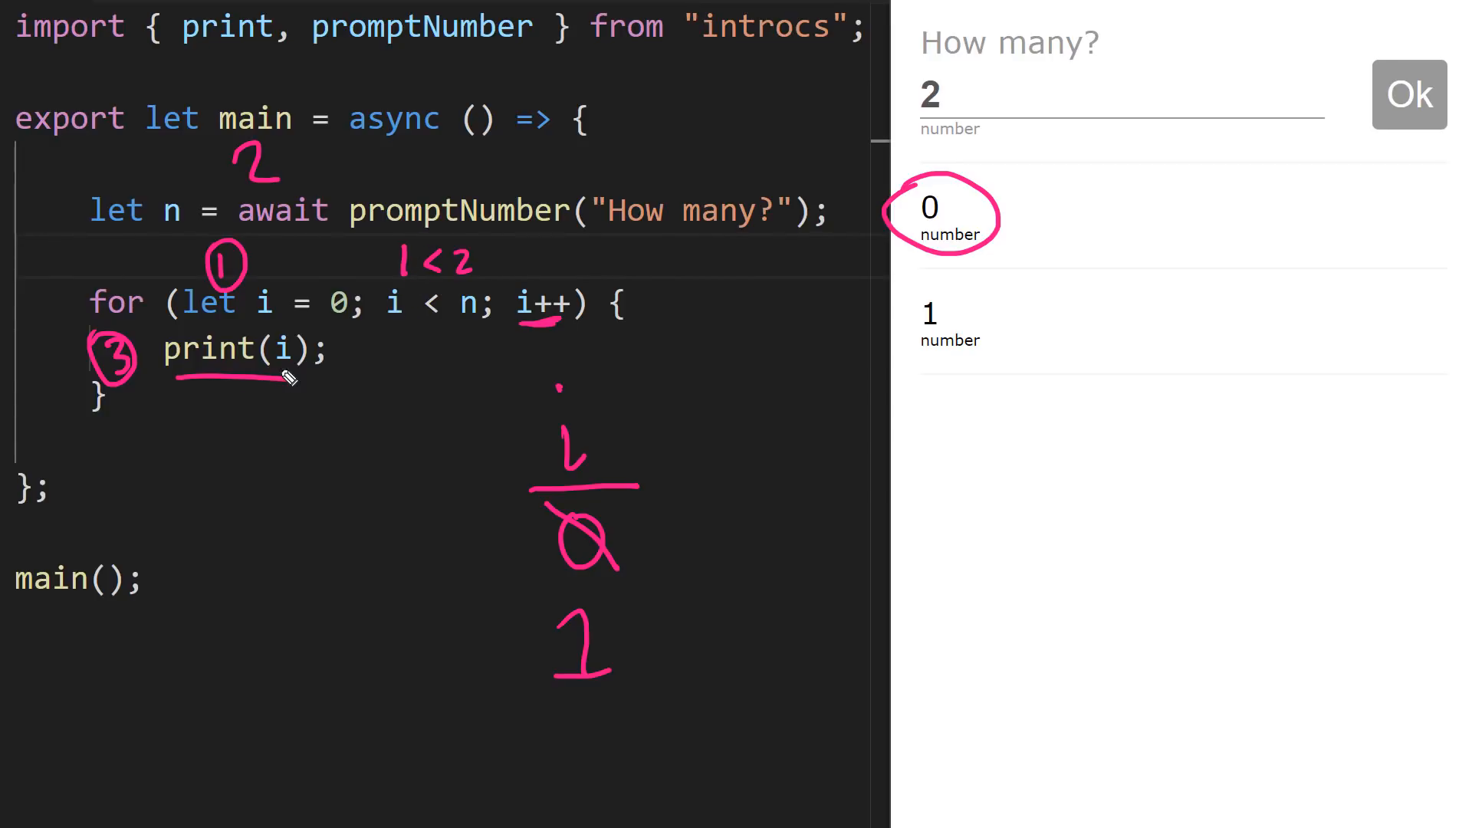
{"action": "mouse_move", "coordinate": [783, 324]}
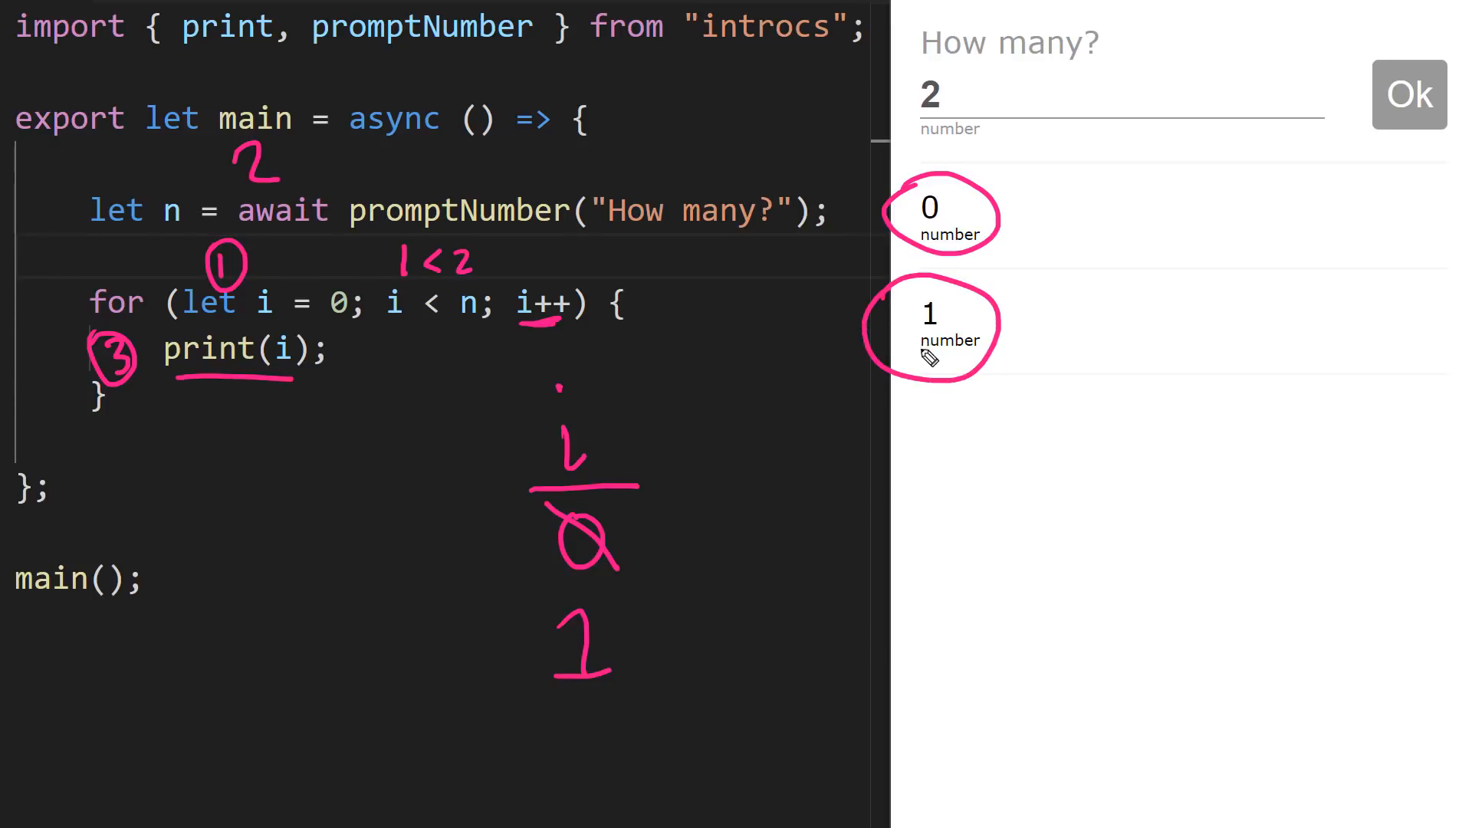
{"action": "mouse_move", "coordinate": [549, 284]}
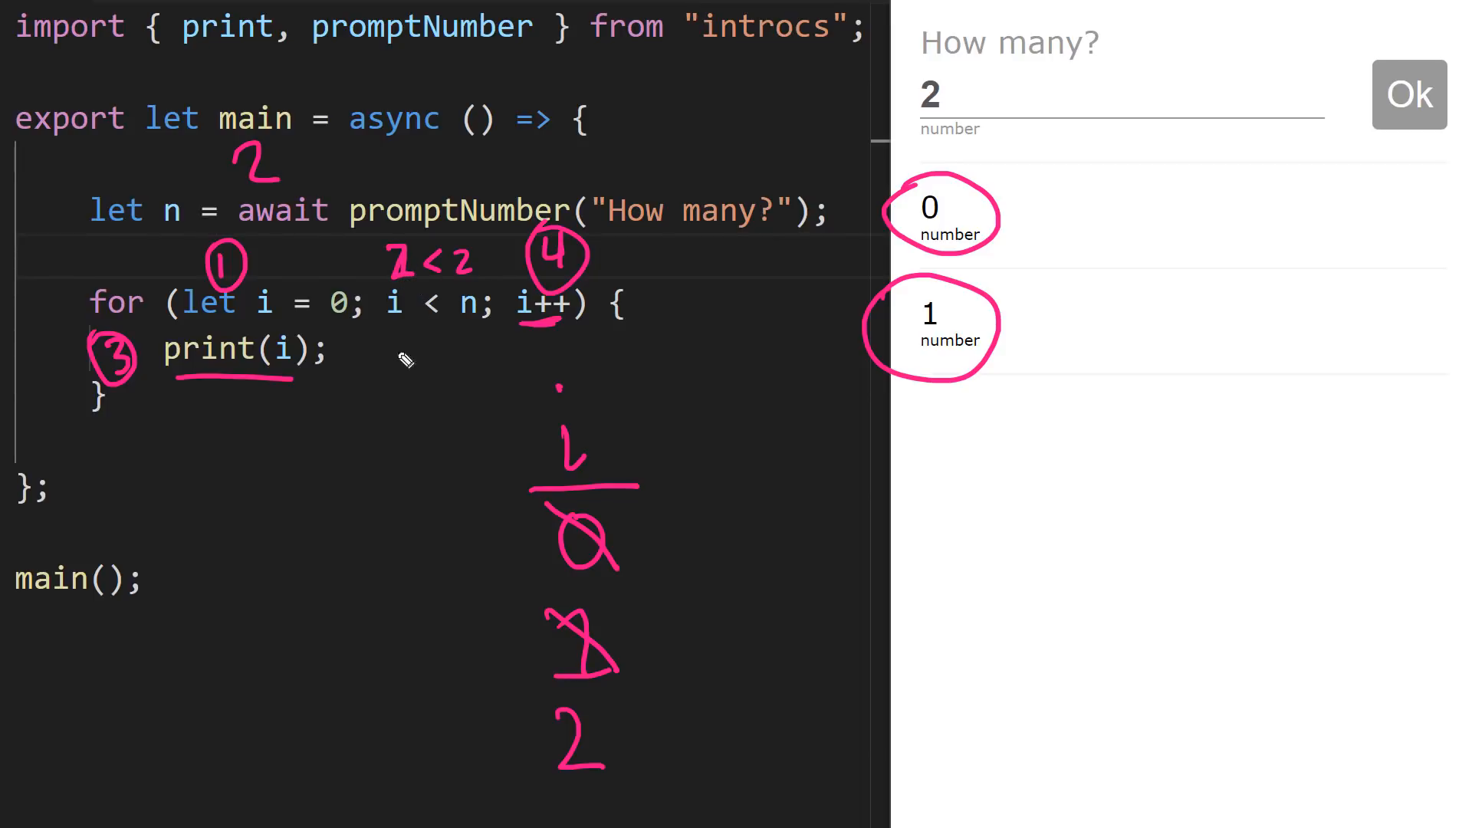
{"action": "left_click_drag", "start_coordinate": [403, 357], "coordinate": [137, 479]}
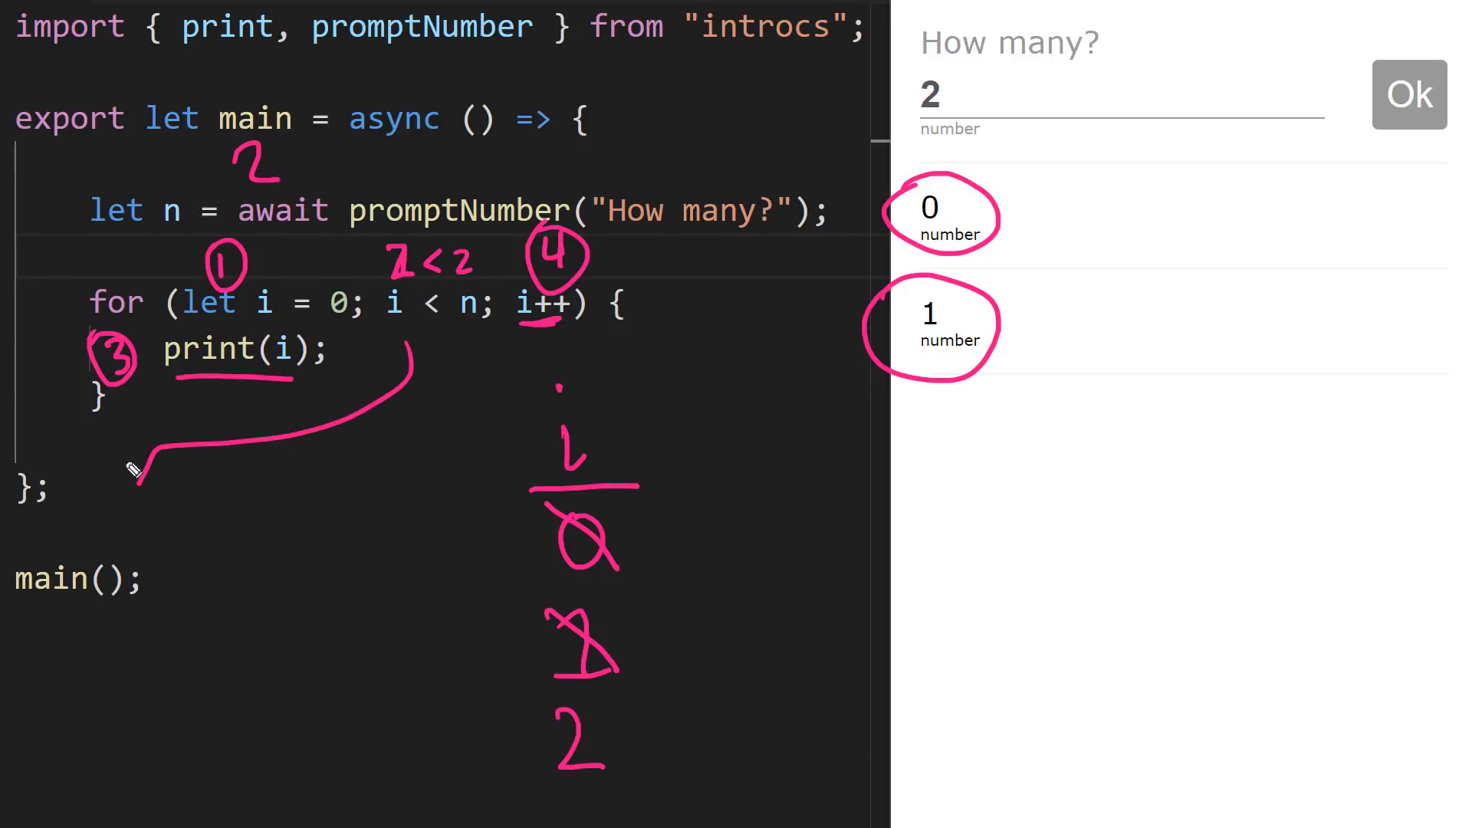
{"action": "left_click_drag", "start_coordinate": [141, 459], "coordinate": [150, 488]}
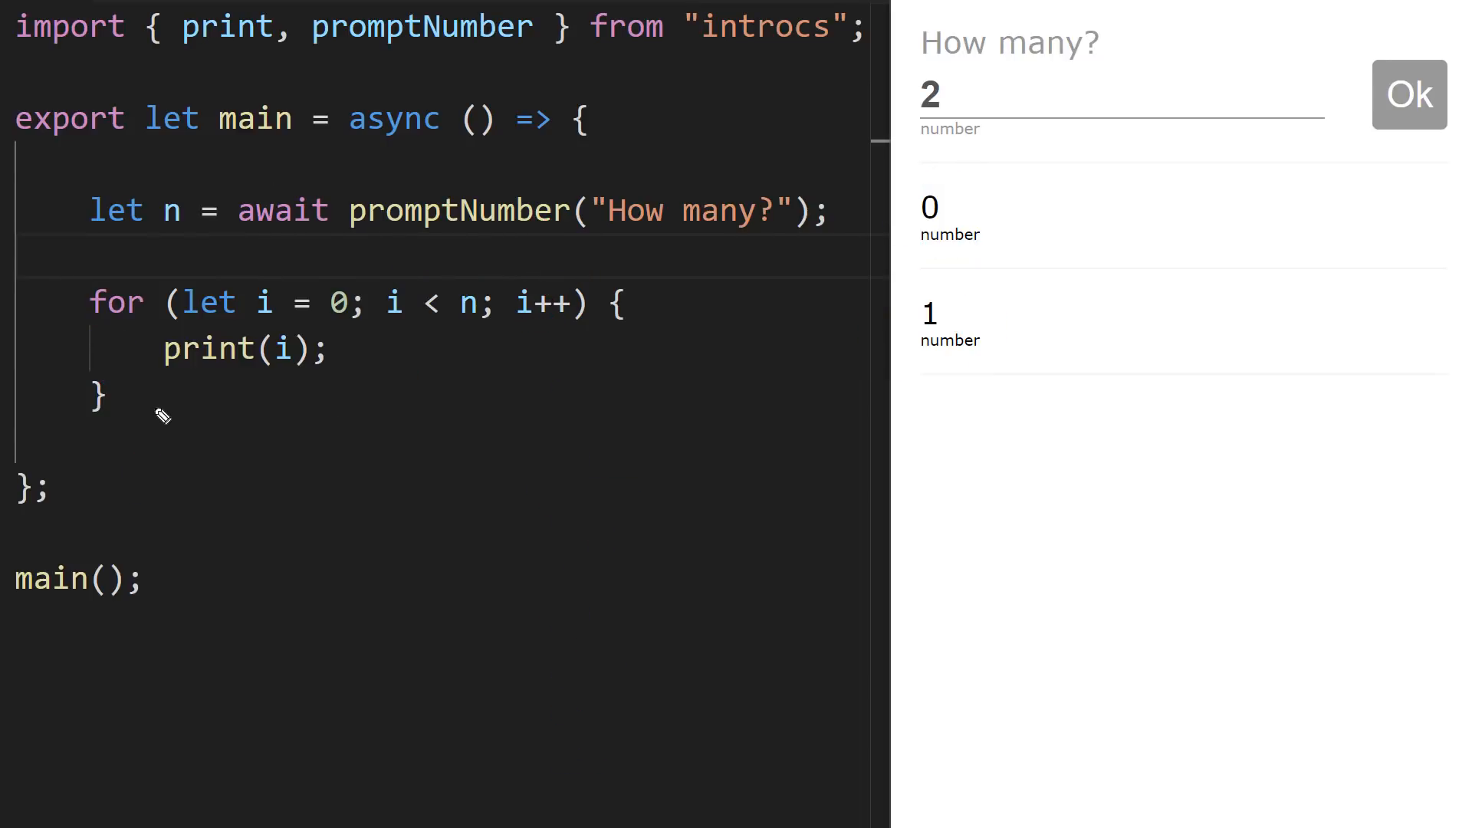
{"action": "mouse_move", "coordinate": [101, 352]}
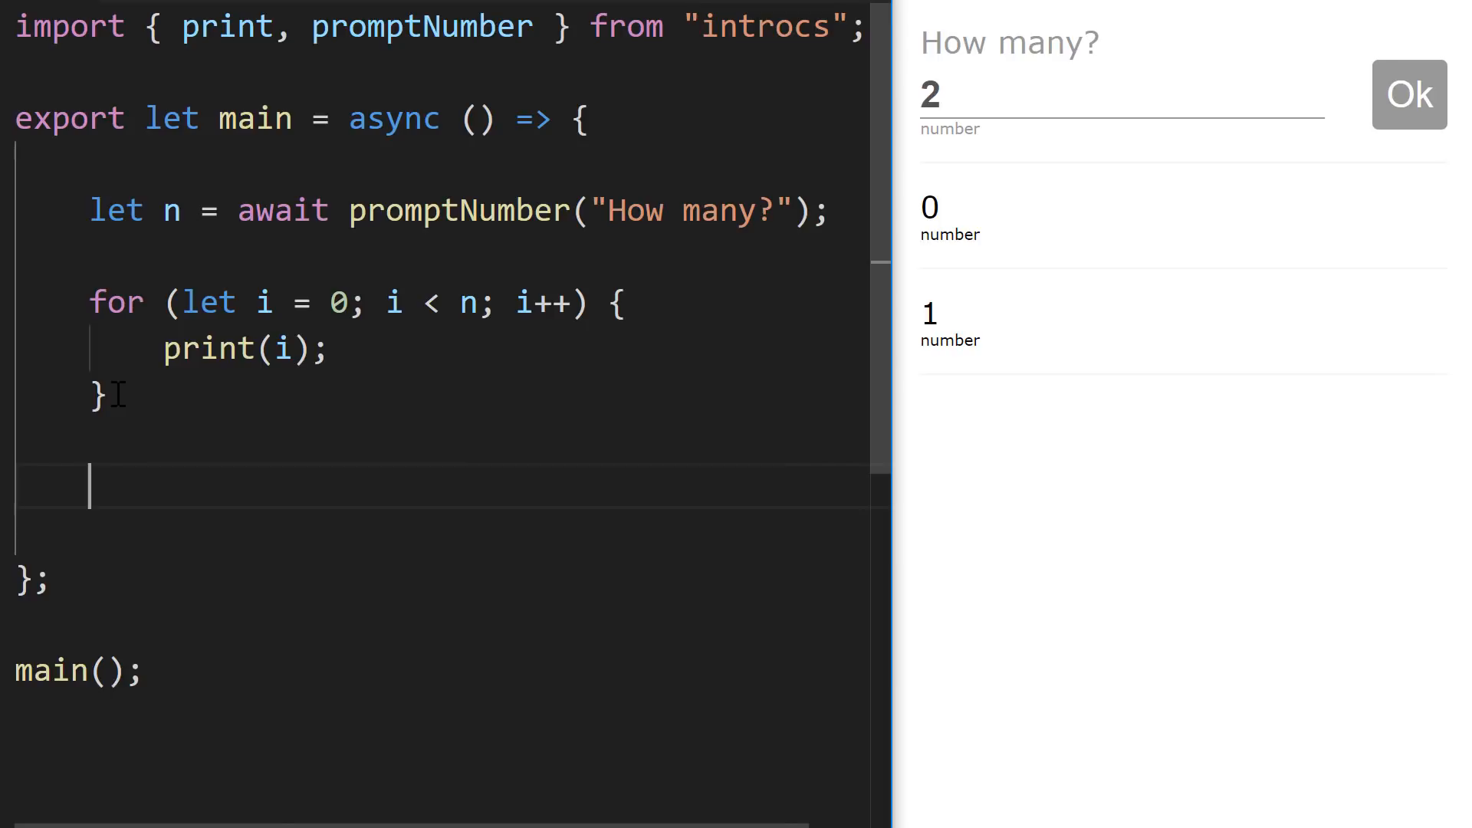
- Write a second for loop counting i down from n - 1 to 0 with print(i) inside
{"action": "type", "text": "for (let i = n - 1; i >= 0"}
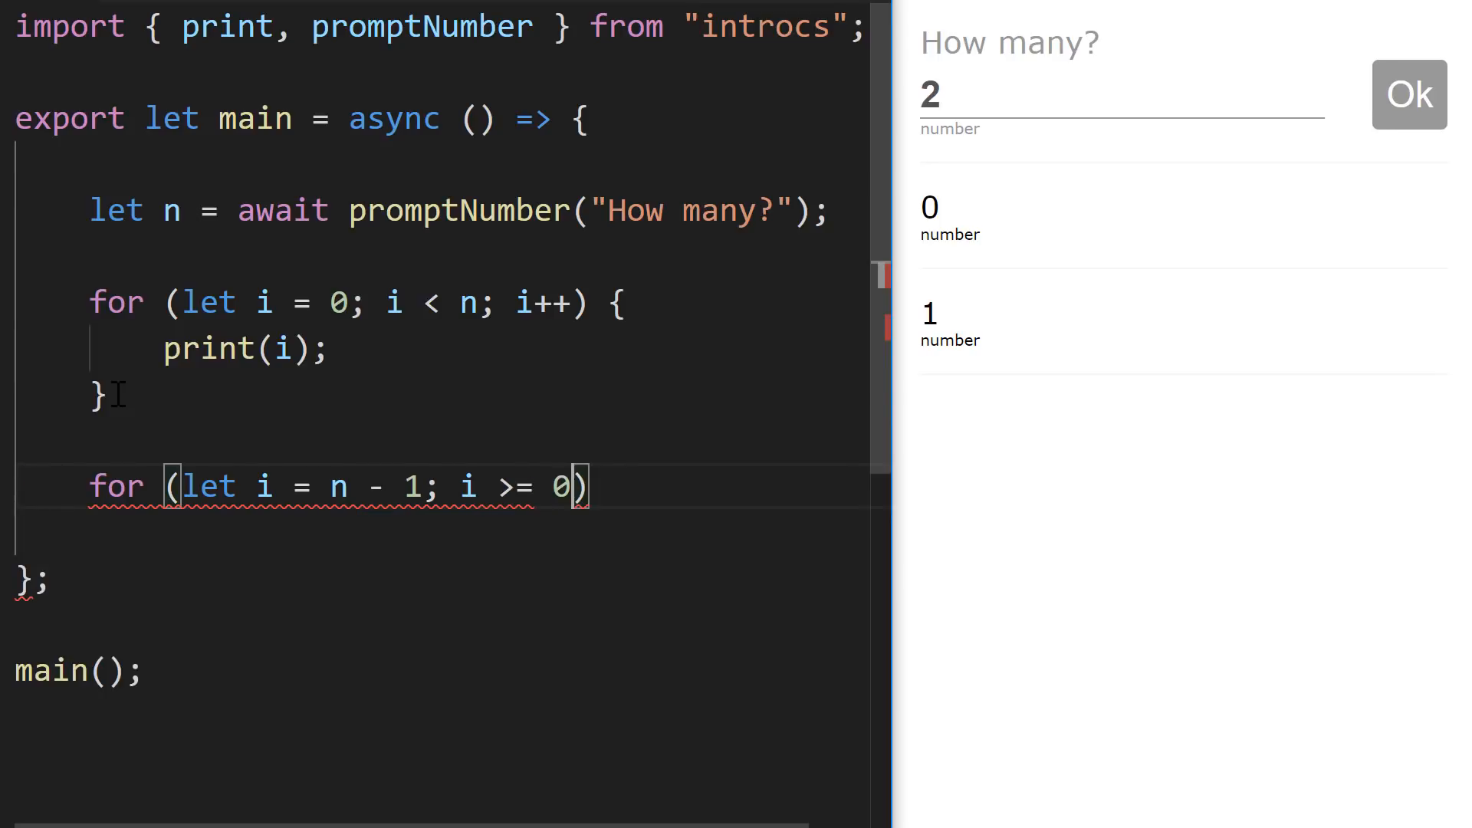
{"action": "type", "text": "; i--"}
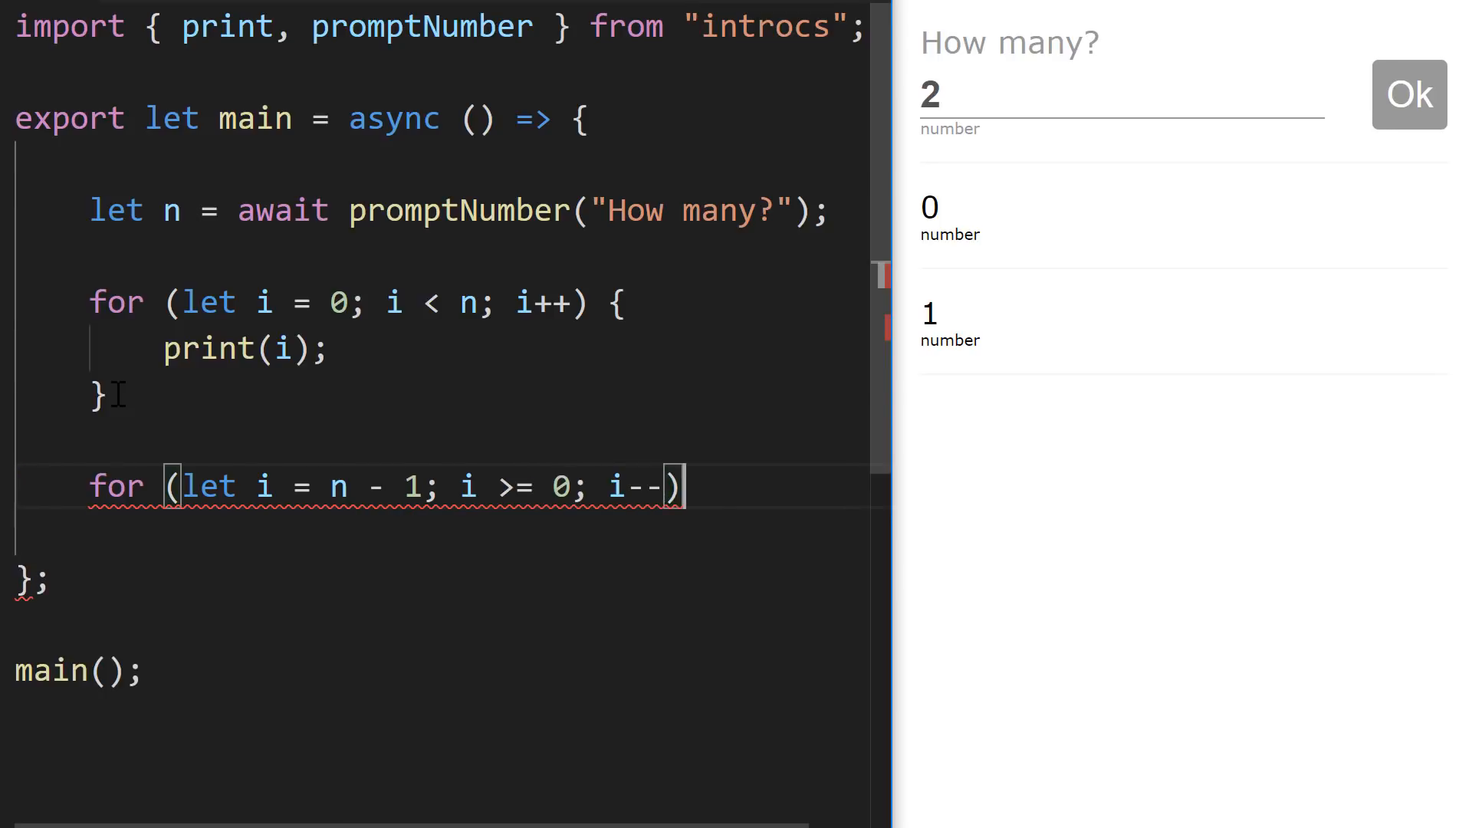
{"action": "type", "text": "{"}
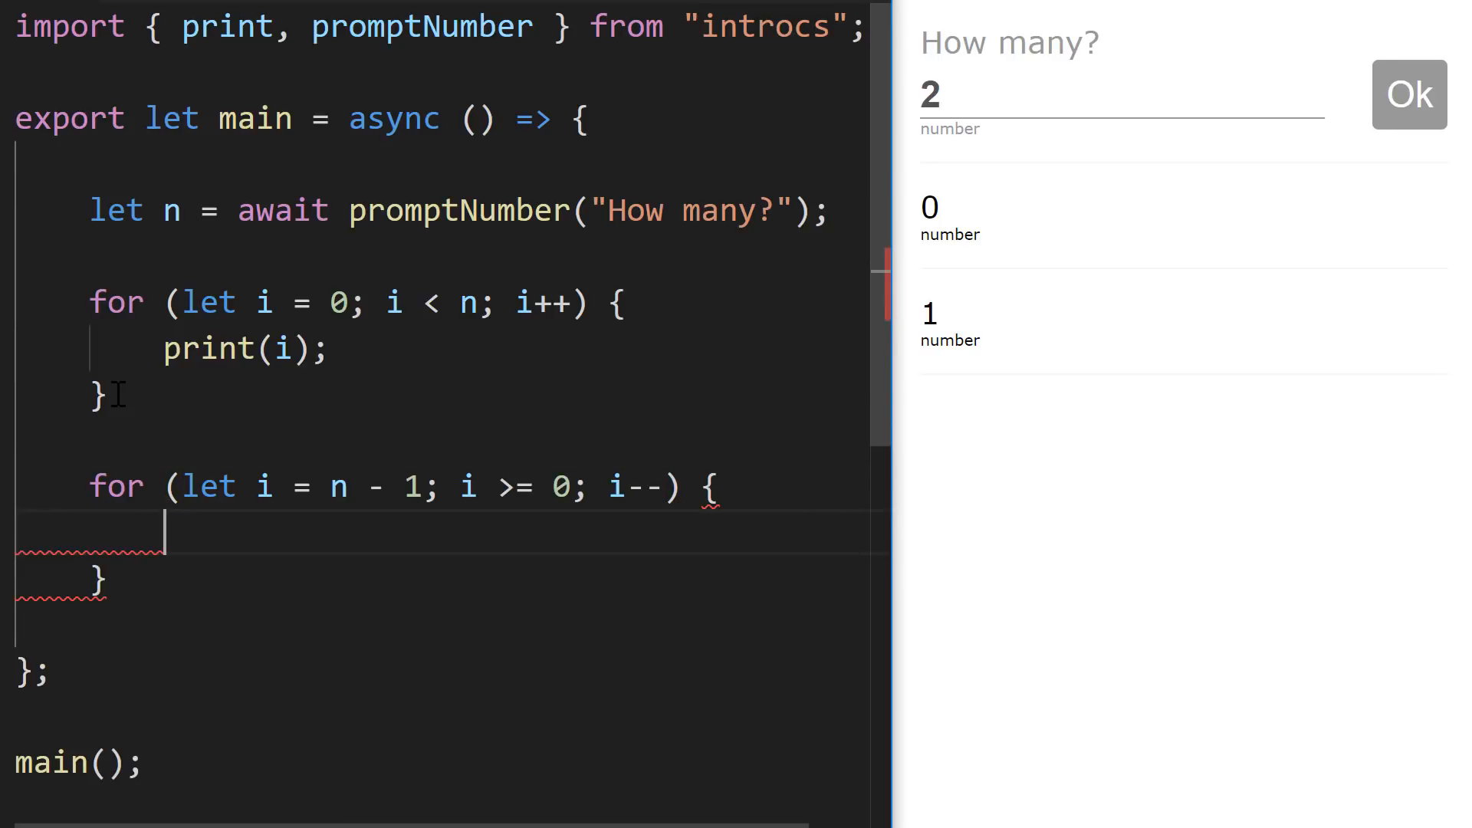
{"action": "type", "text": "print(i);"}
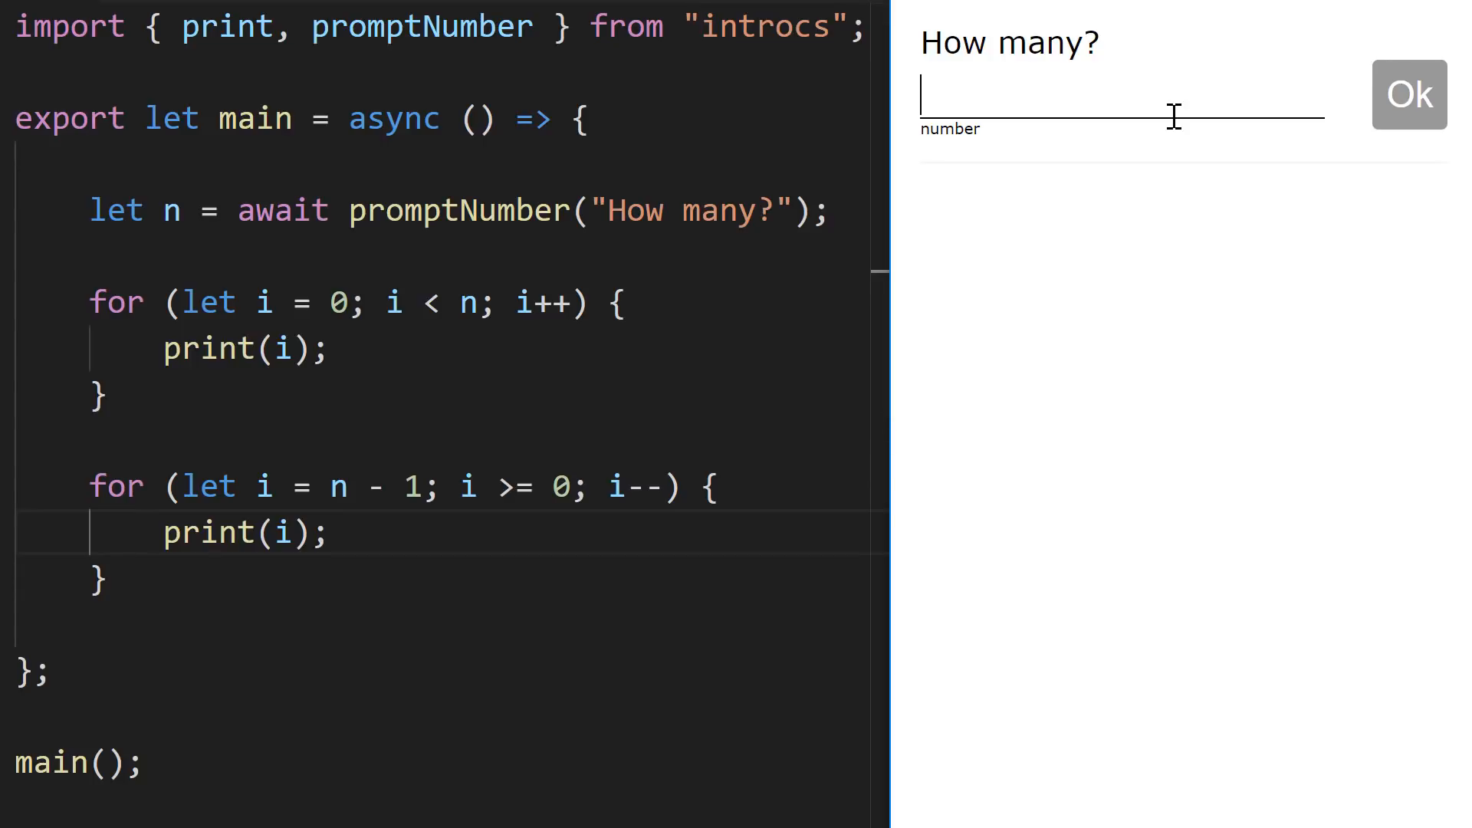
- Run the preview with 2 so it outputs 0, 1, 1, 0
{"action": "type", "text": "2"}
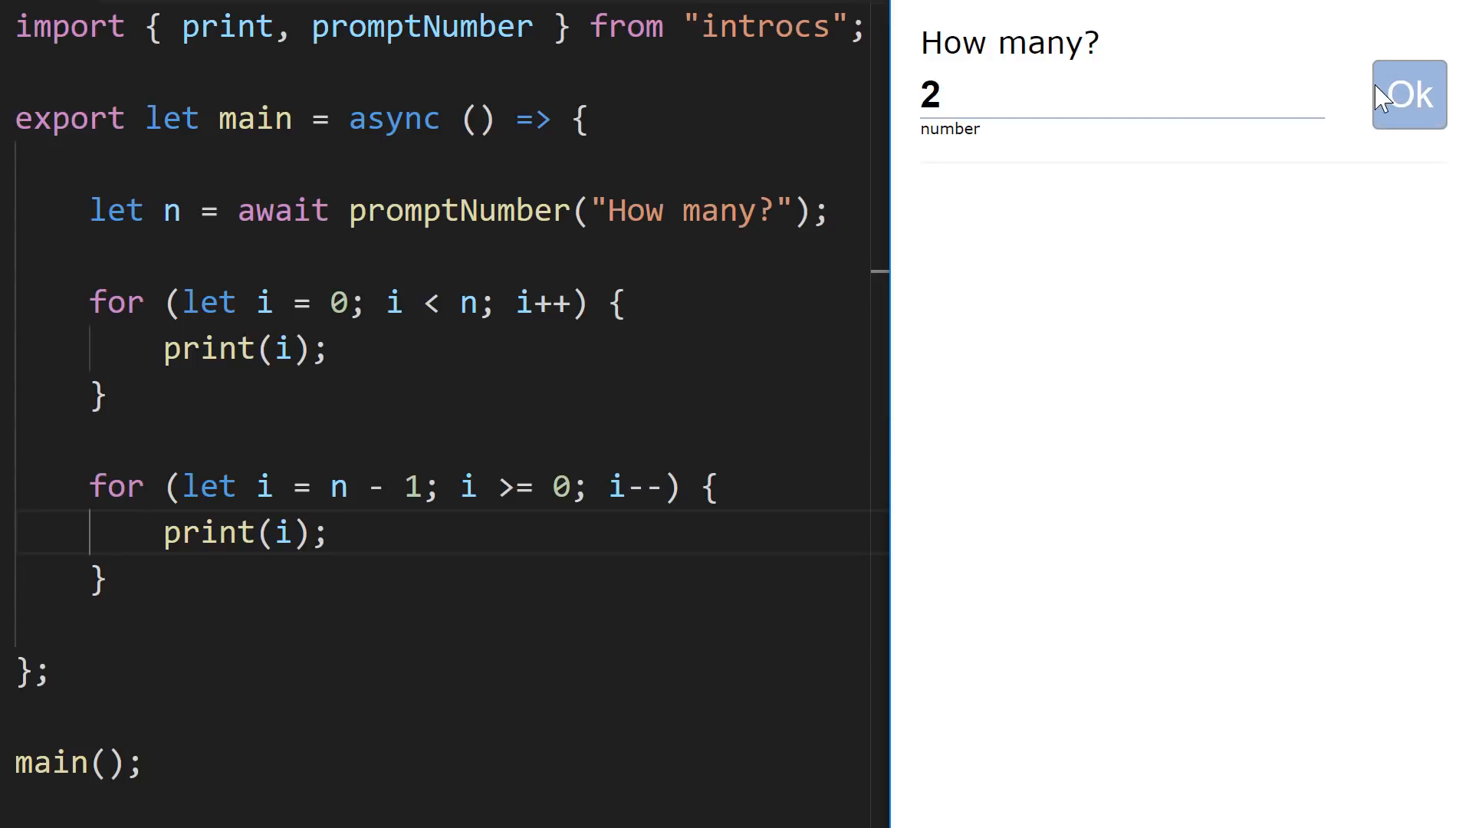
{"action": "left_click", "coordinate": [1405, 95]}
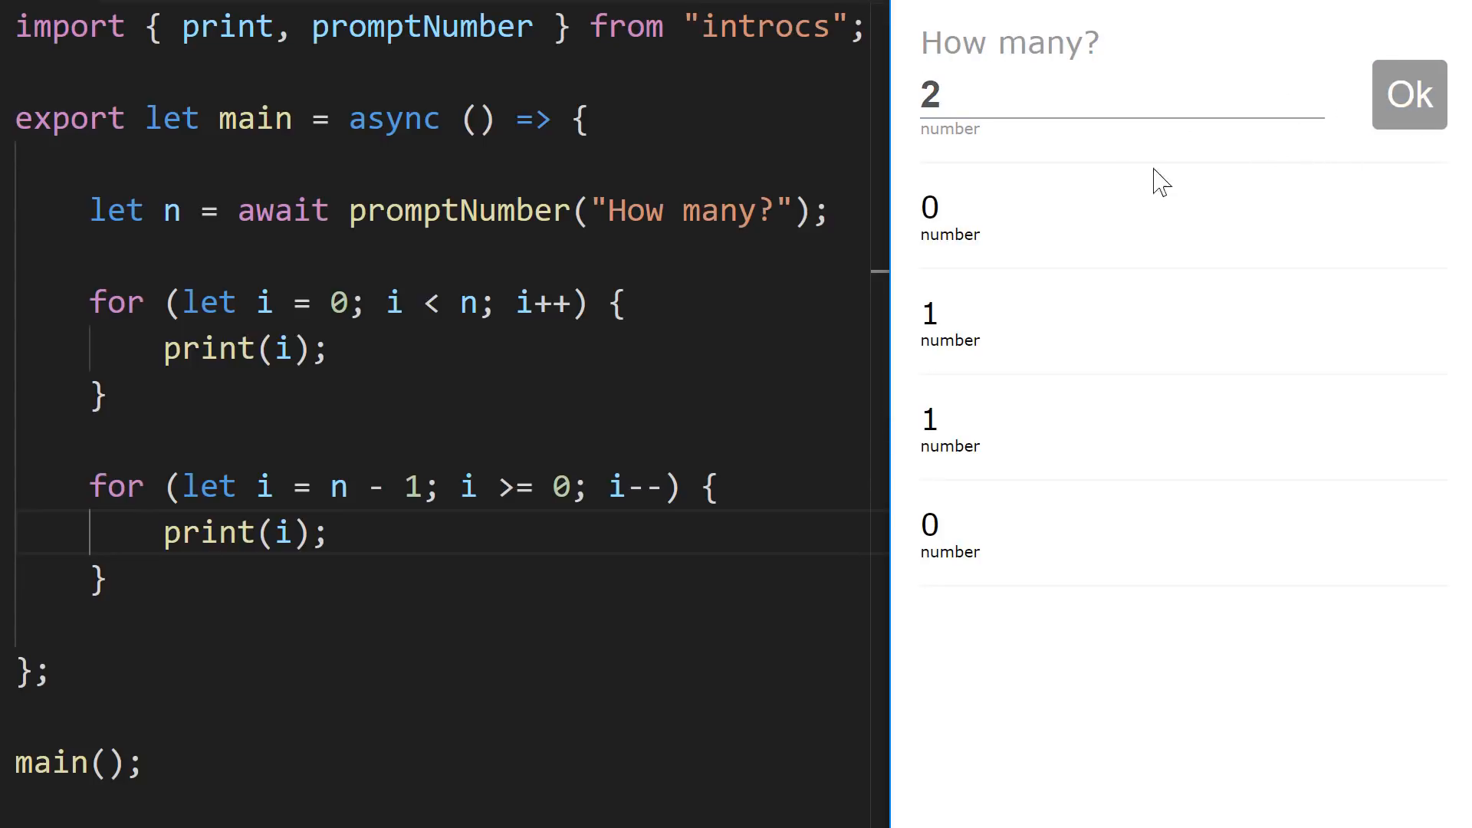
{"action": "mouse_move", "coordinate": [1026, 437]}
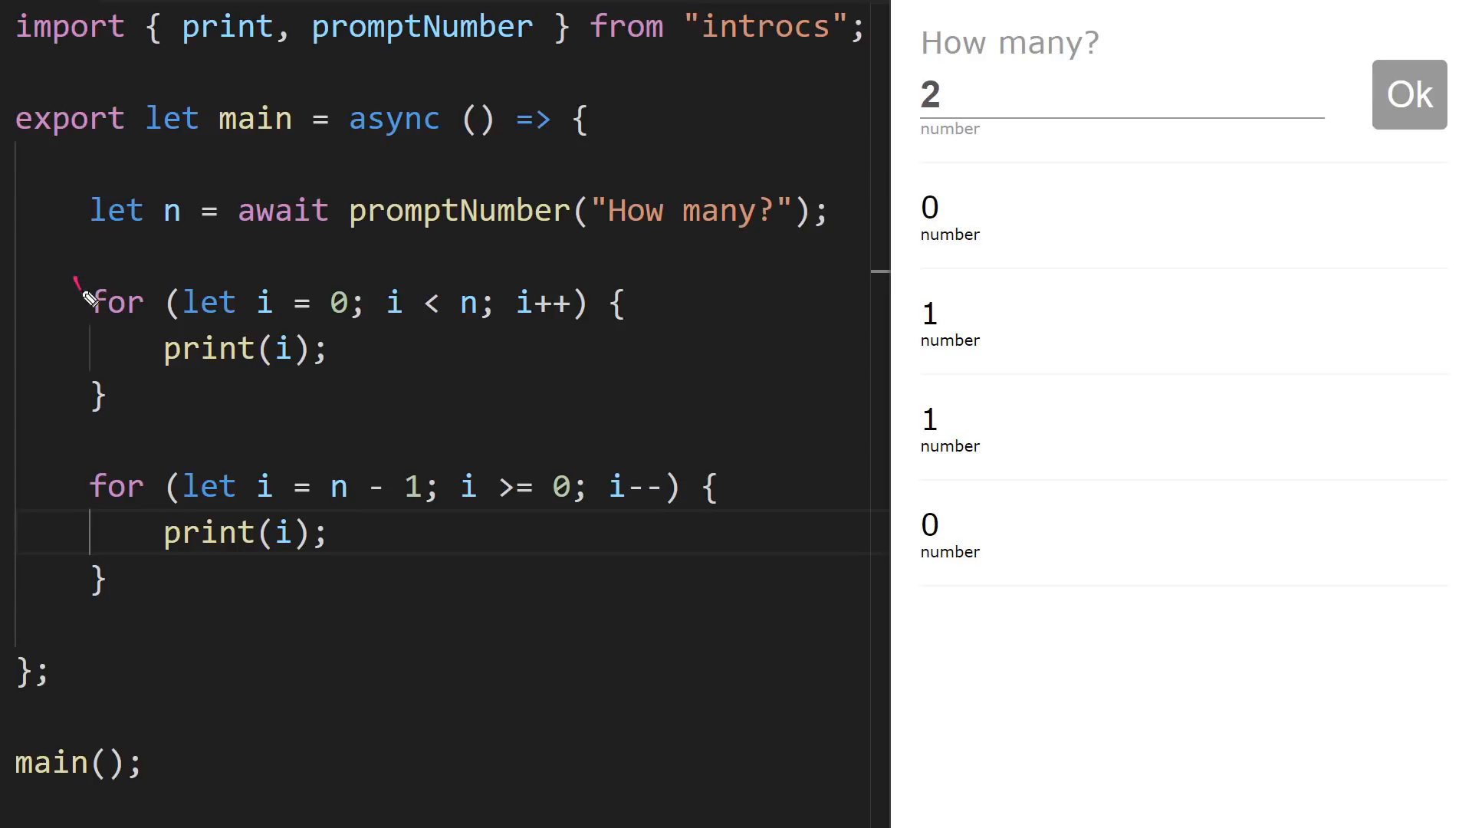
{"action": "left_click_drag", "start_coordinate": [79, 282], "coordinate": [75, 539]}
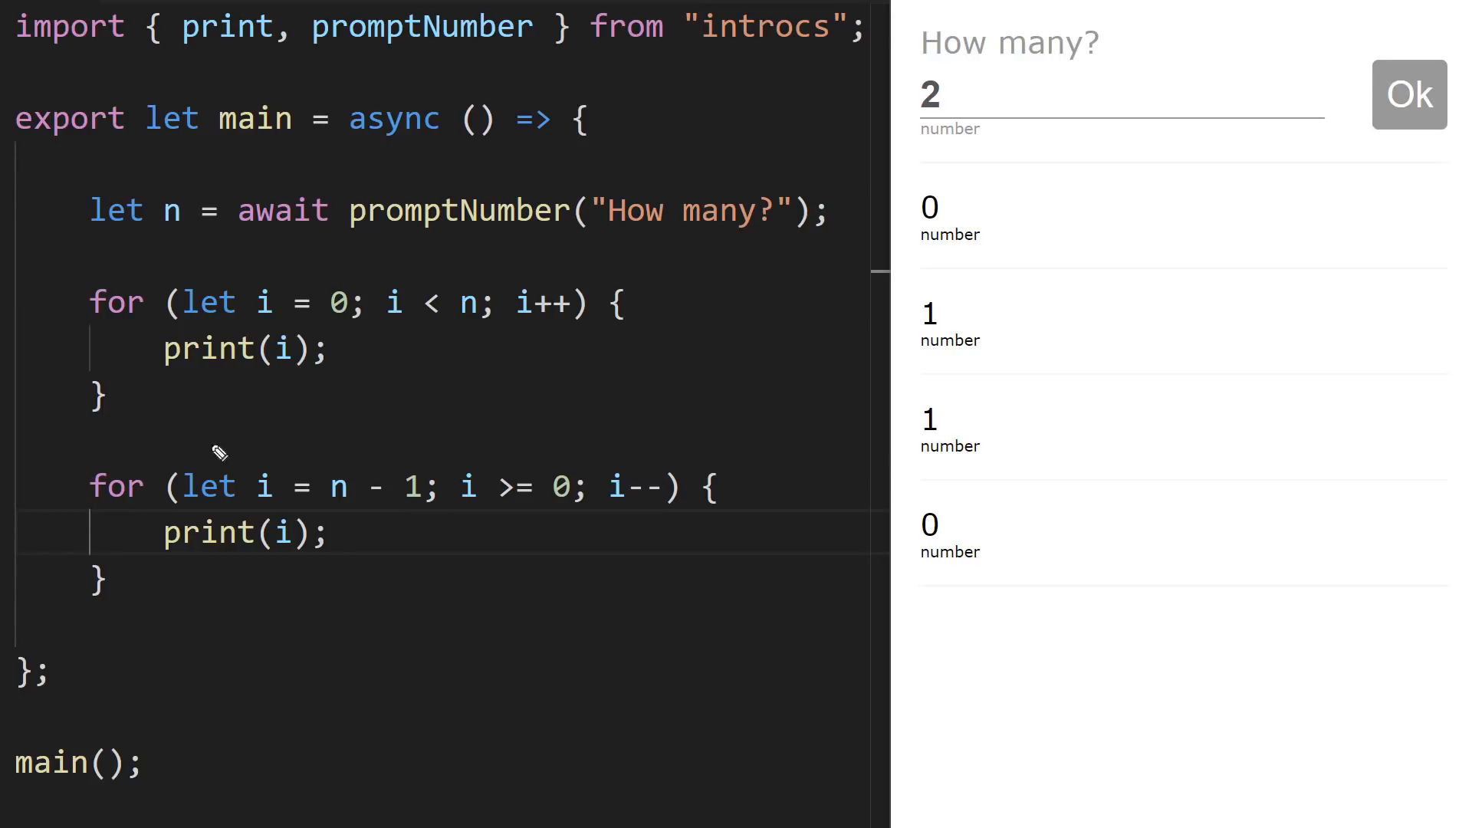
{"action": "left_click_drag", "start_coordinate": [178, 509], "coordinate": [405, 503]}
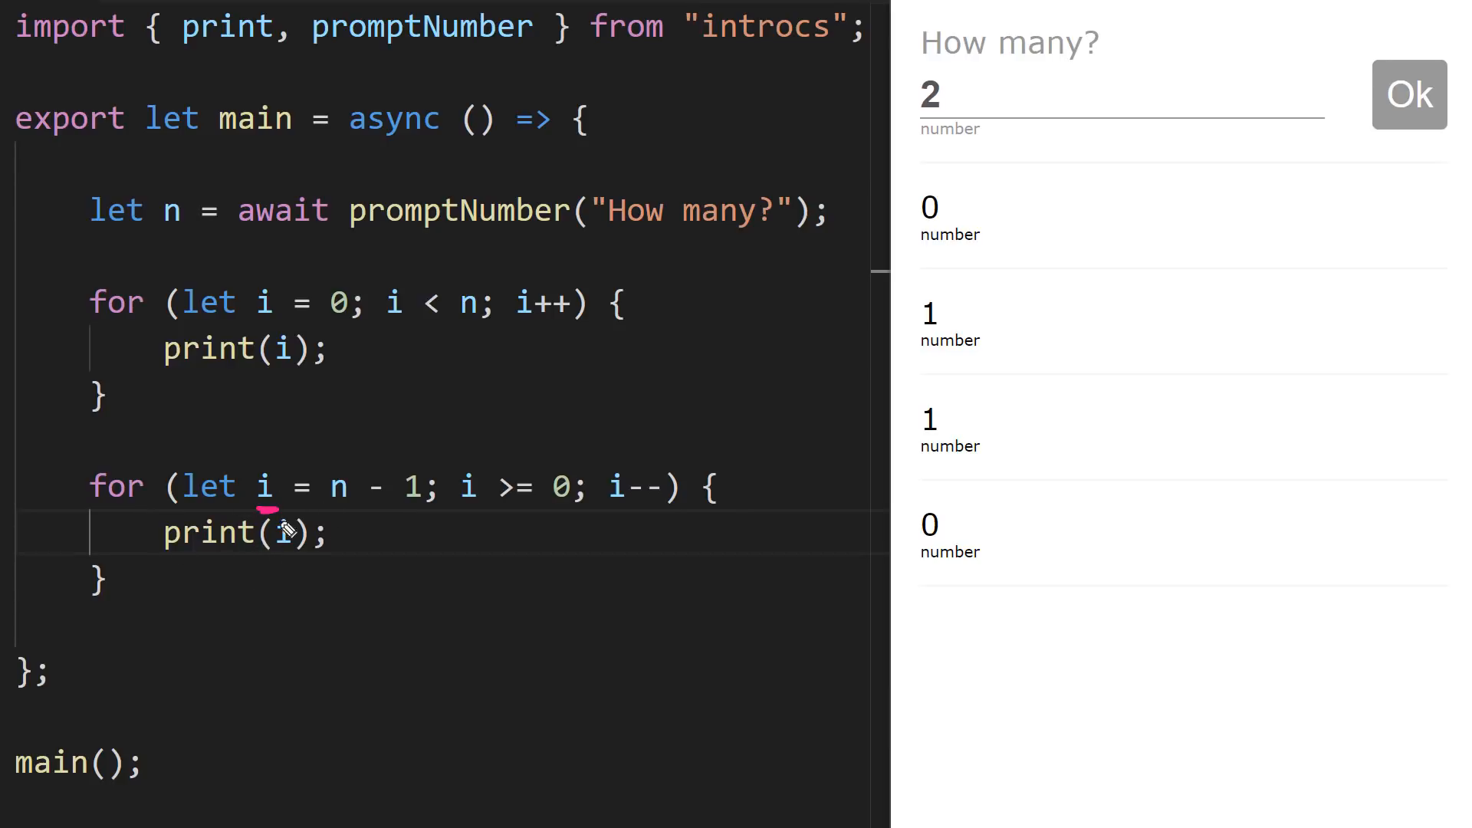
{"action": "mouse_move", "coordinate": [257, 357]}
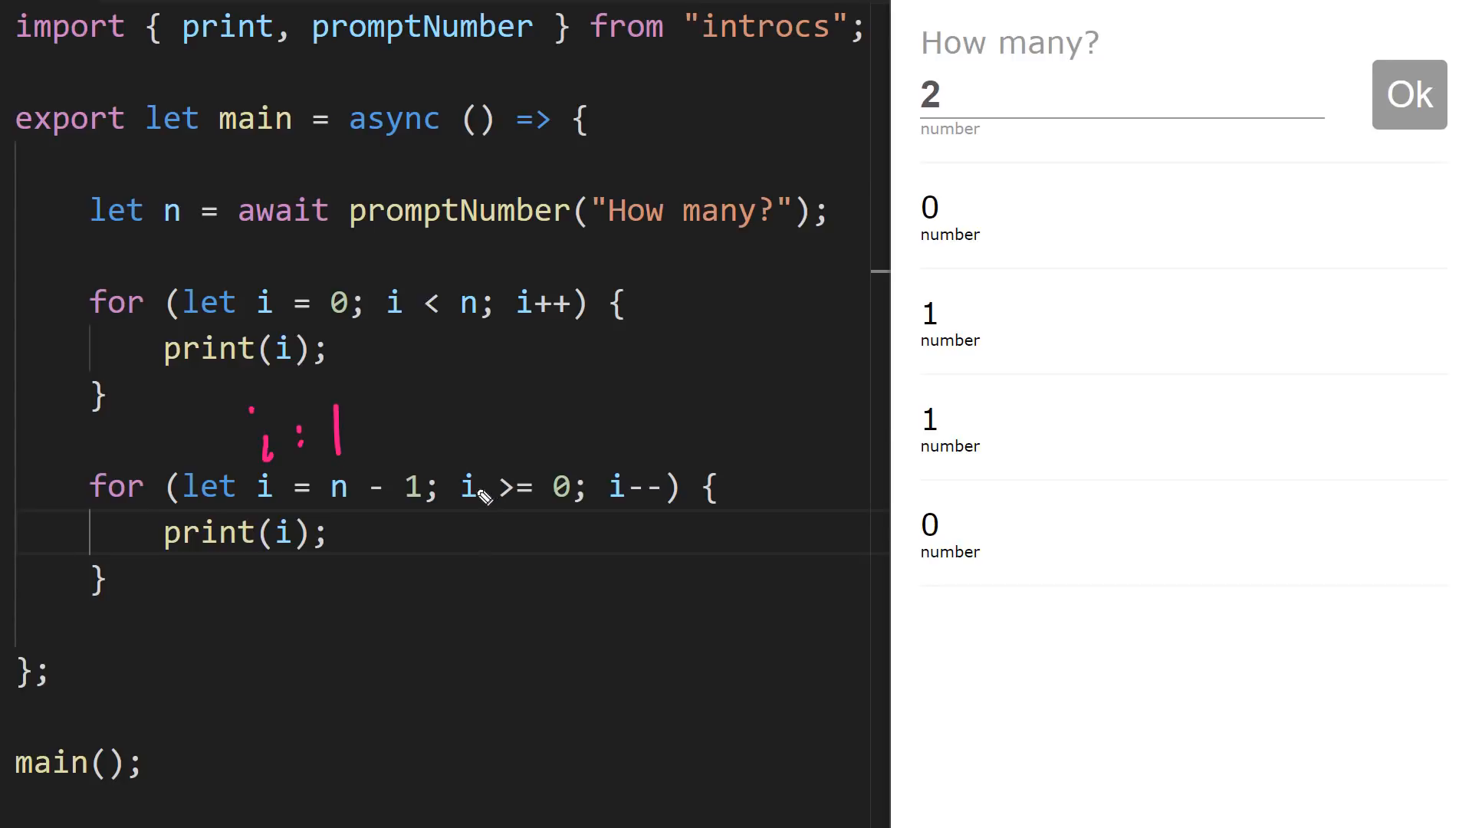
{"action": "mouse_move", "coordinate": [474, 428]}
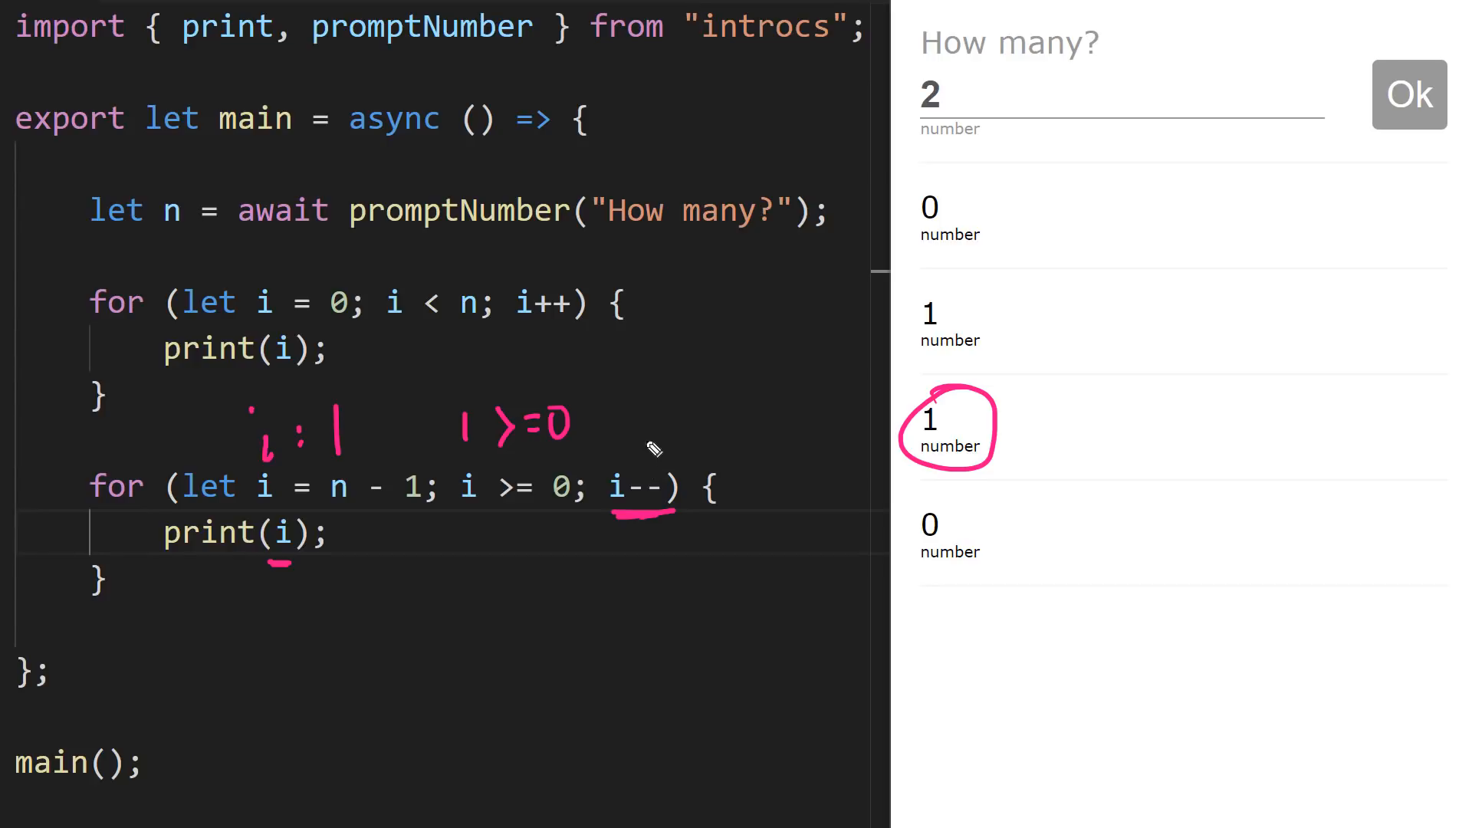
{"action": "mouse_move", "coordinate": [650, 431]}
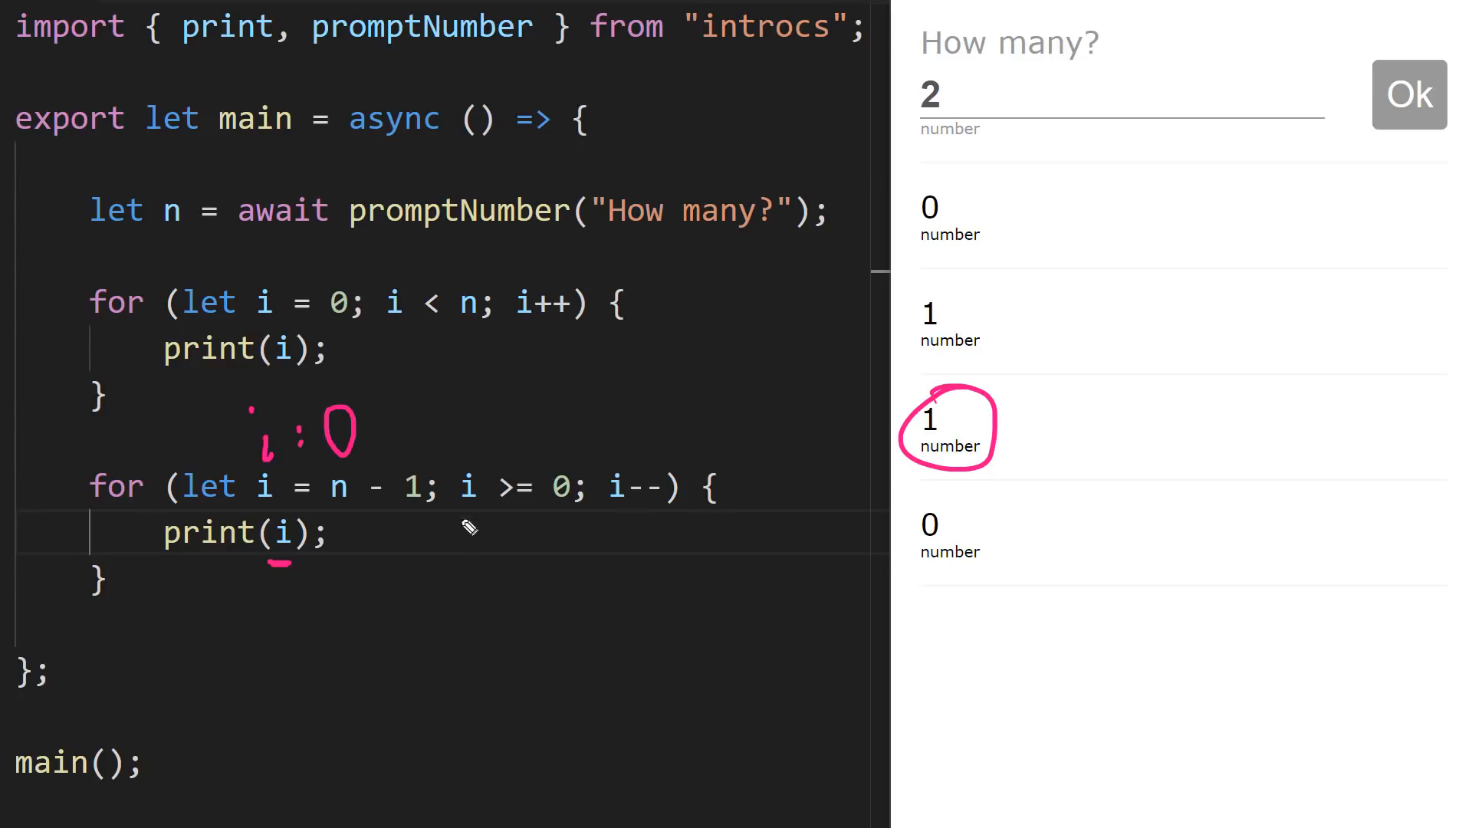
{"action": "left_click_drag", "start_coordinate": [479, 437], "coordinate": [563, 492]}
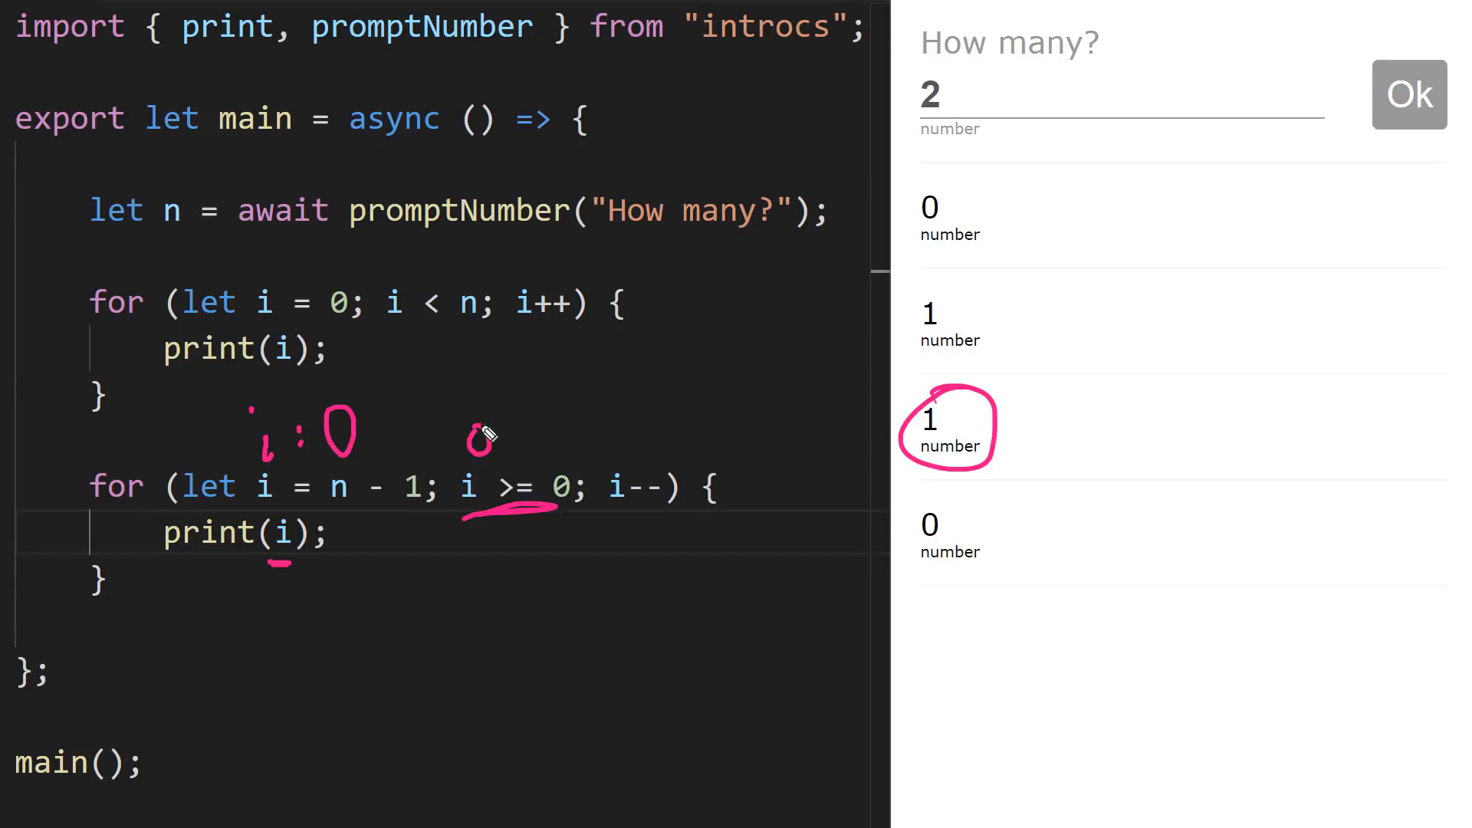
{"action": "left_click_drag", "start_coordinate": [469, 441], "coordinate": [563, 437]}
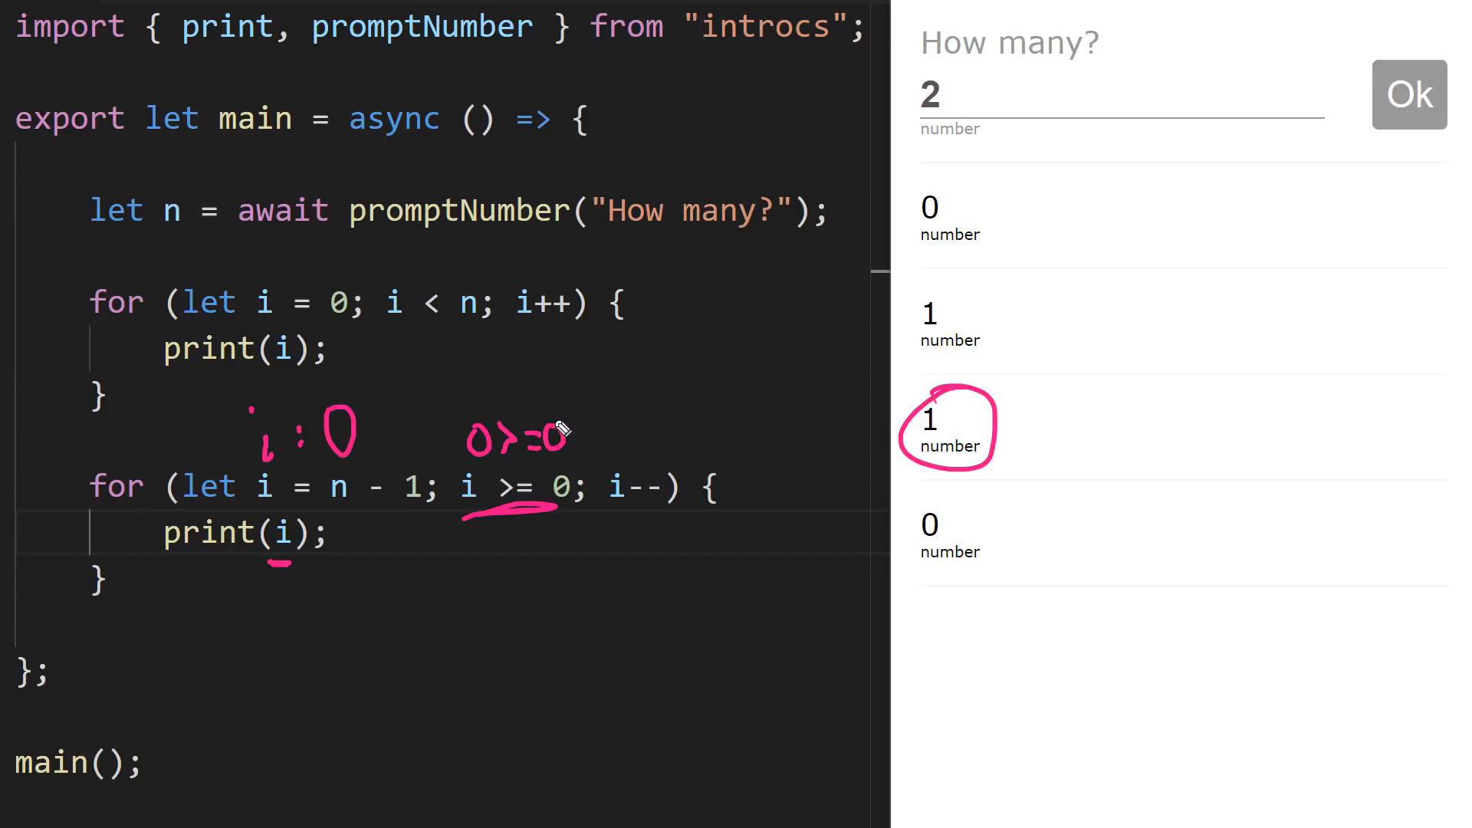
{"action": "mouse_move", "coordinate": [294, 570]}
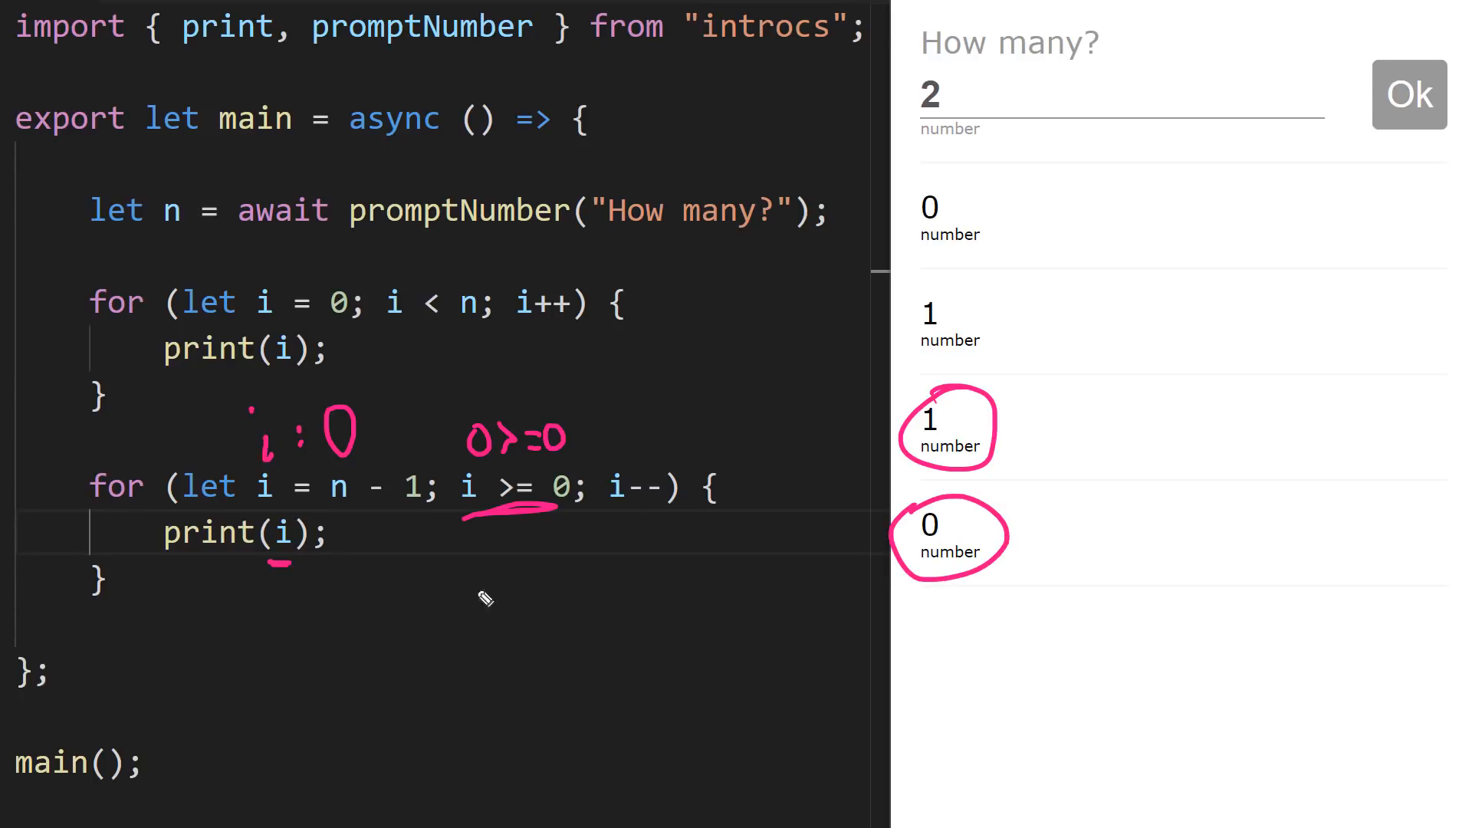
{"action": "left_click_drag", "start_coordinate": [305, 570], "coordinate": [624, 521]}
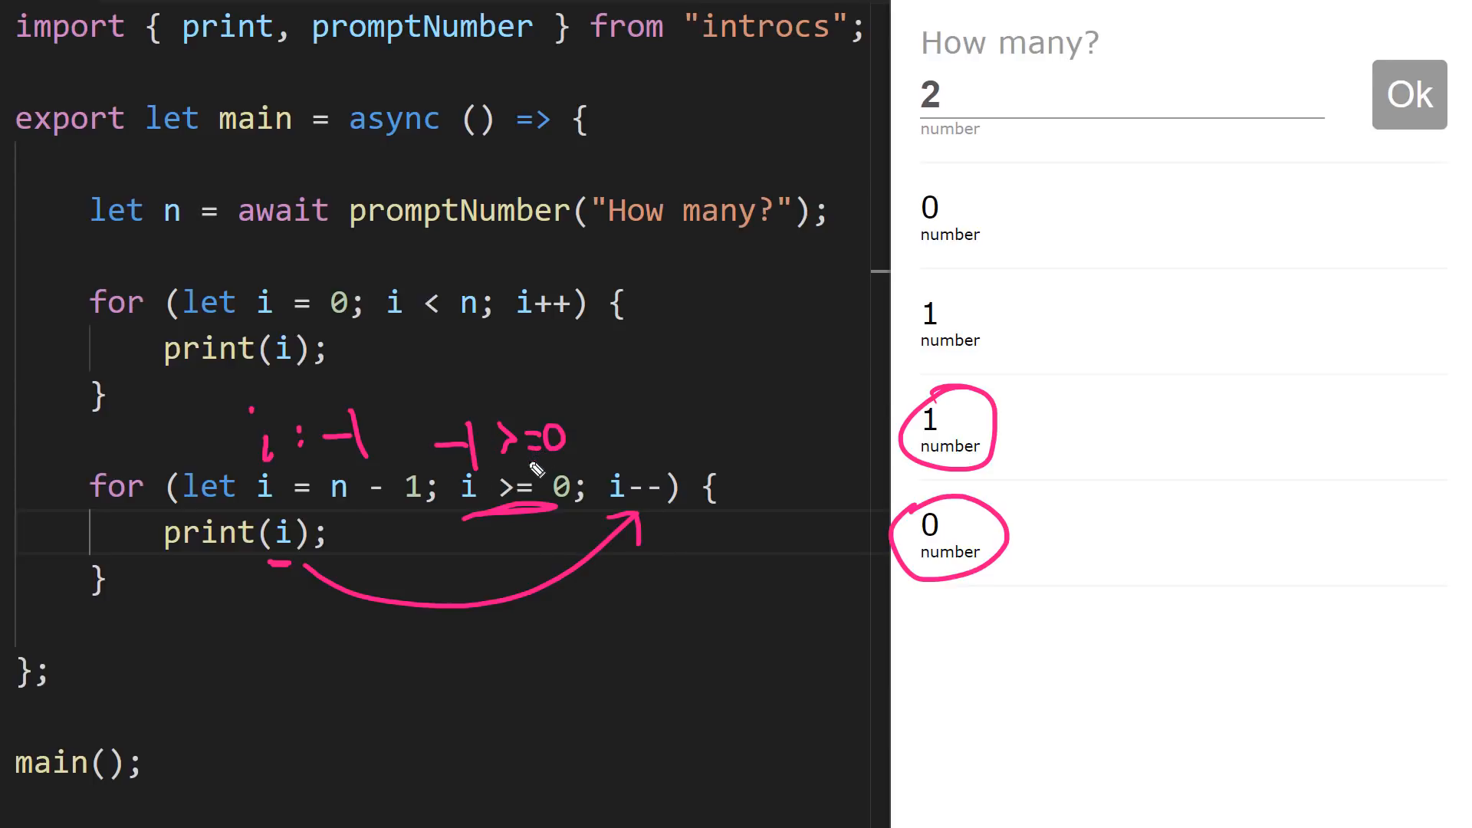
{"action": "mouse_move", "coordinate": [160, 599]}
{"action": "type", "text": " = i"}
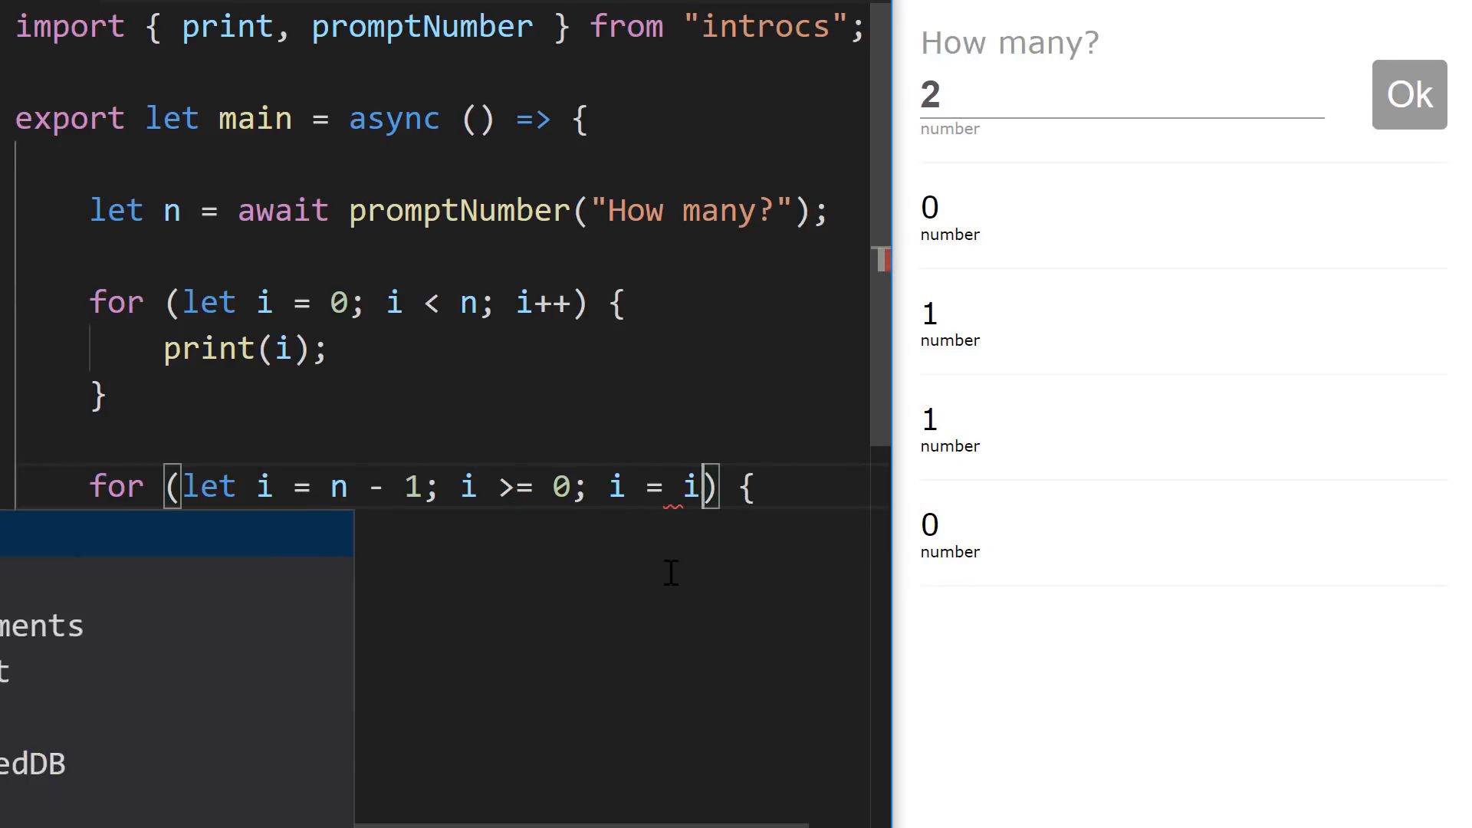
- Change the countdown loop's update from i-- to i = i - 2
{"action": "type", "text": "- 2"}
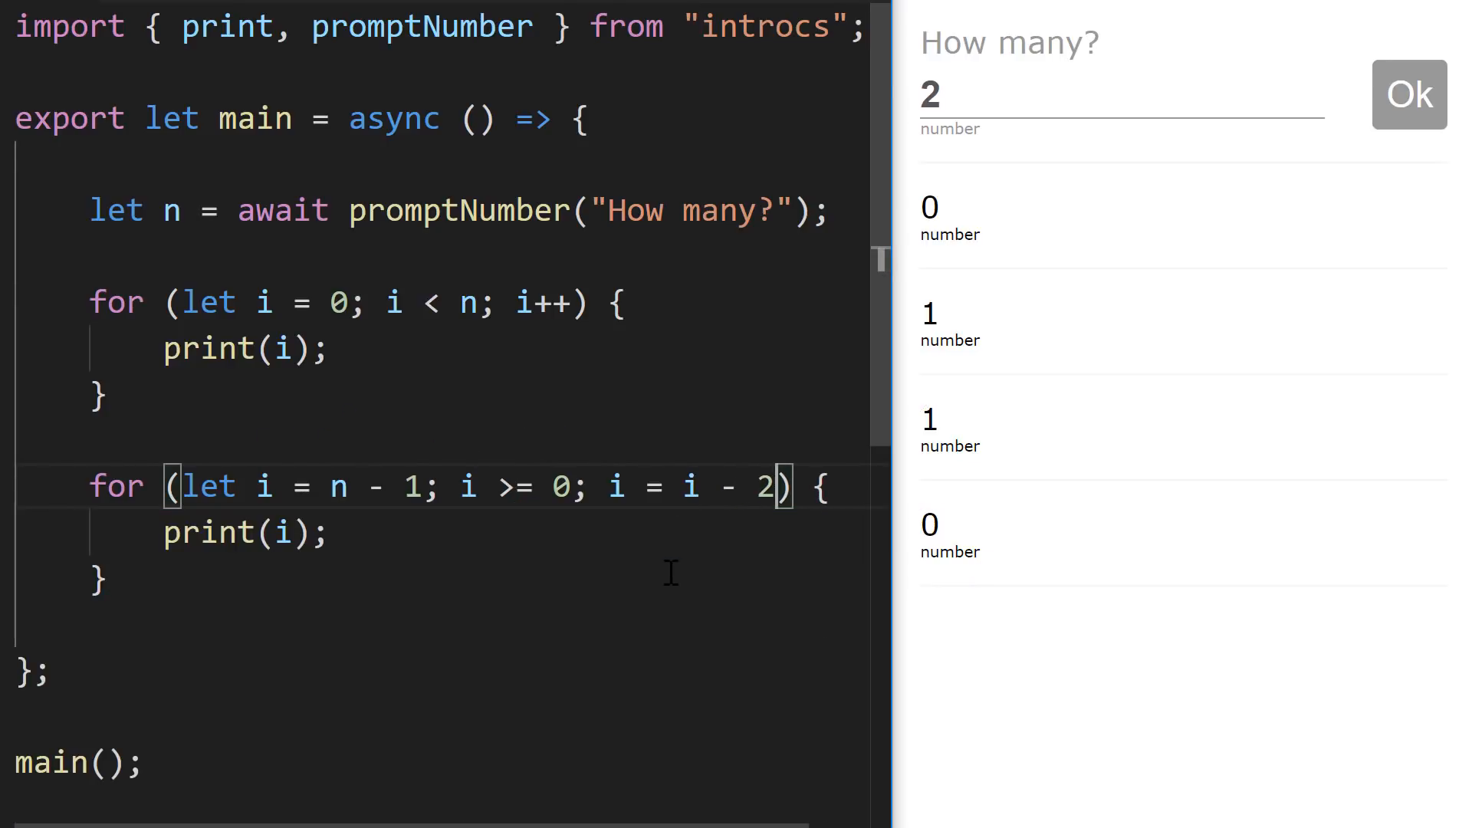